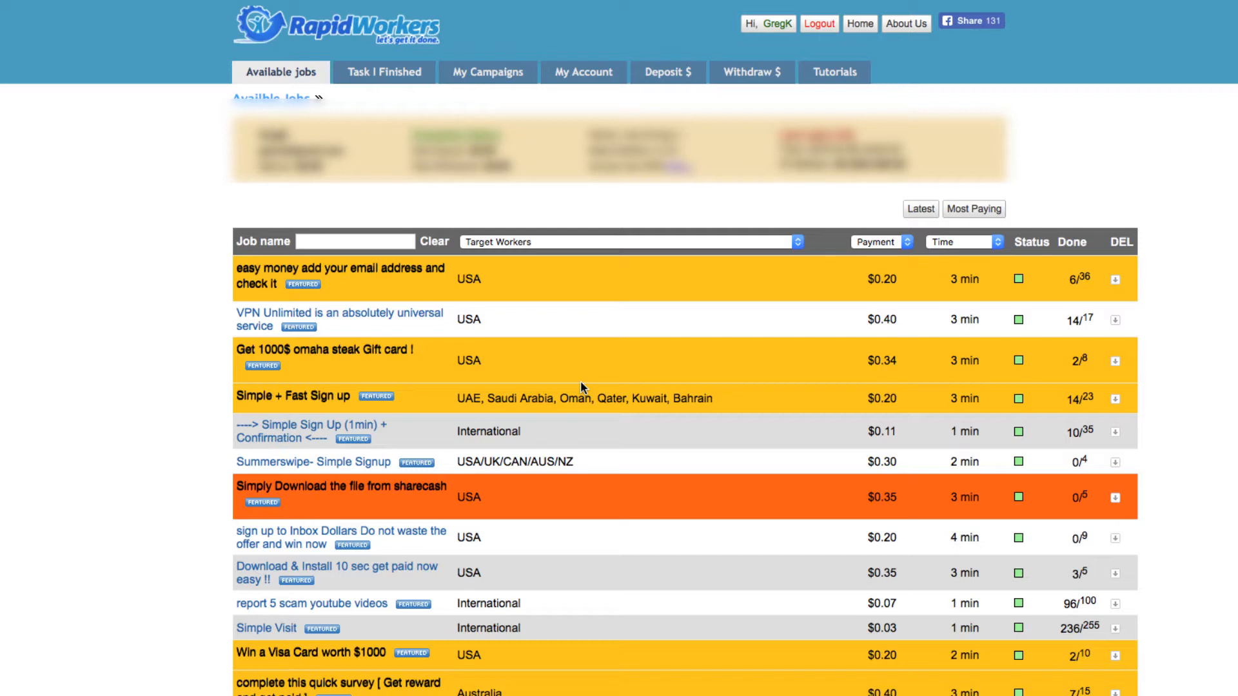
{"action": "mouse_move", "coordinate": [604, 320]}
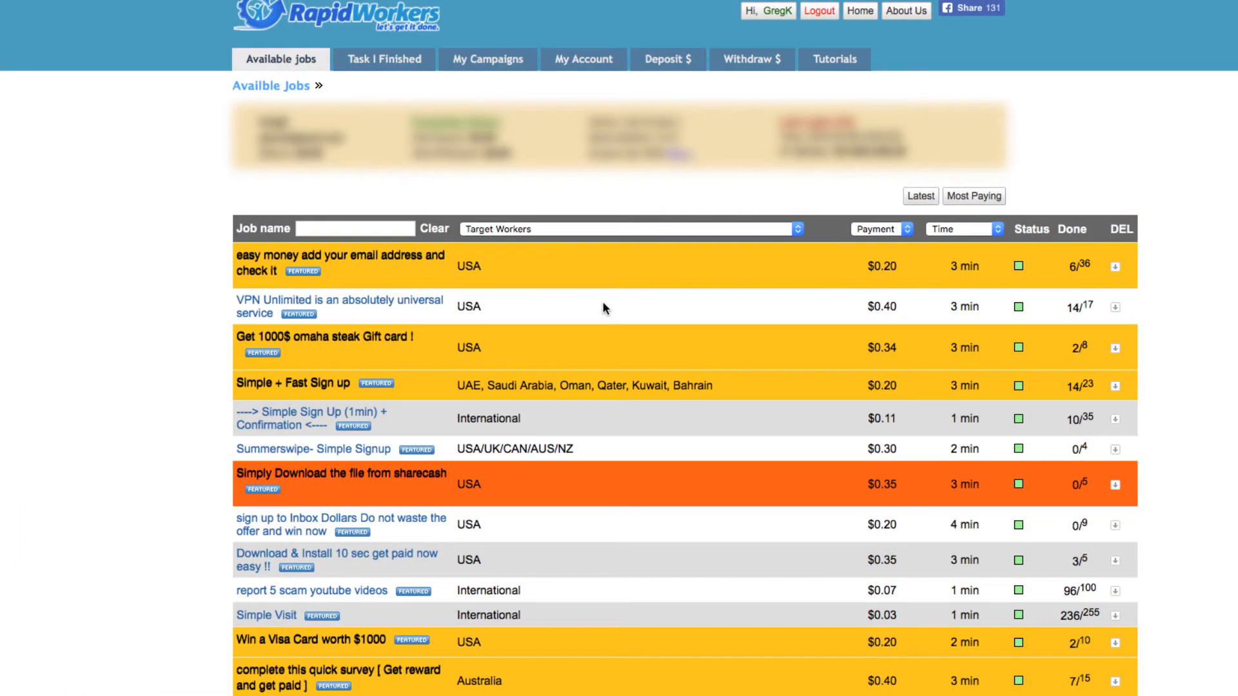
{"action": "mouse_move", "coordinate": [624, 303]}
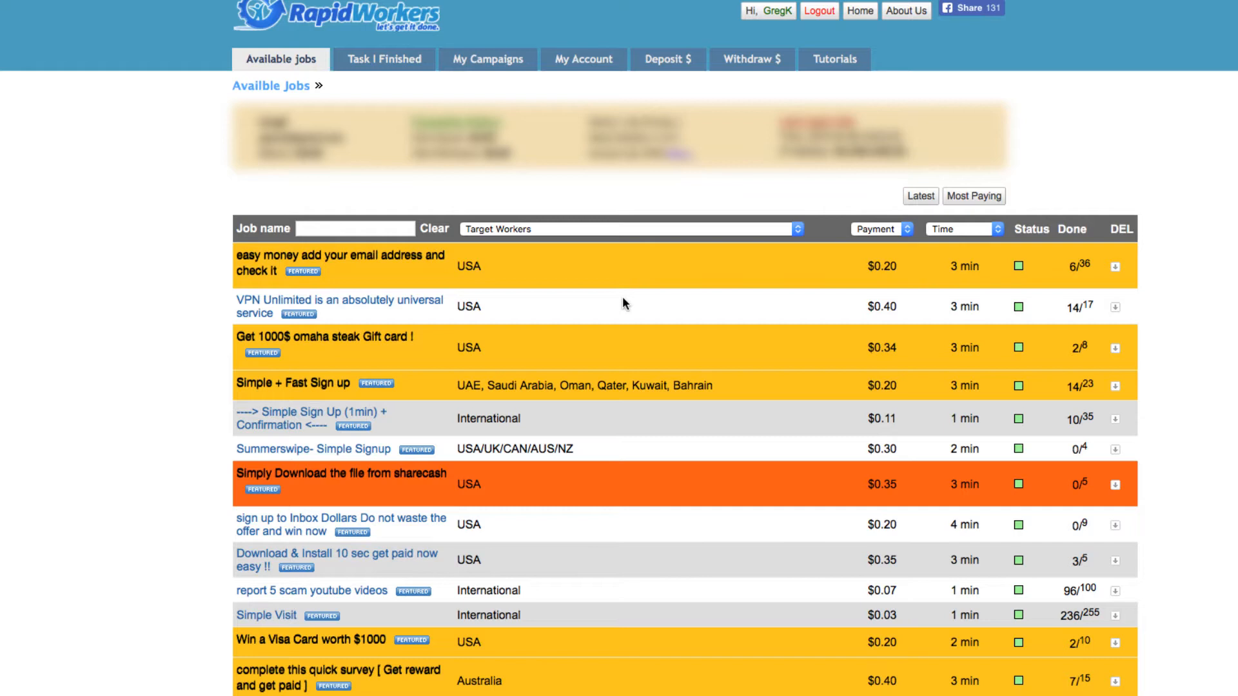
{"action": "mouse_move", "coordinate": [610, 311]}
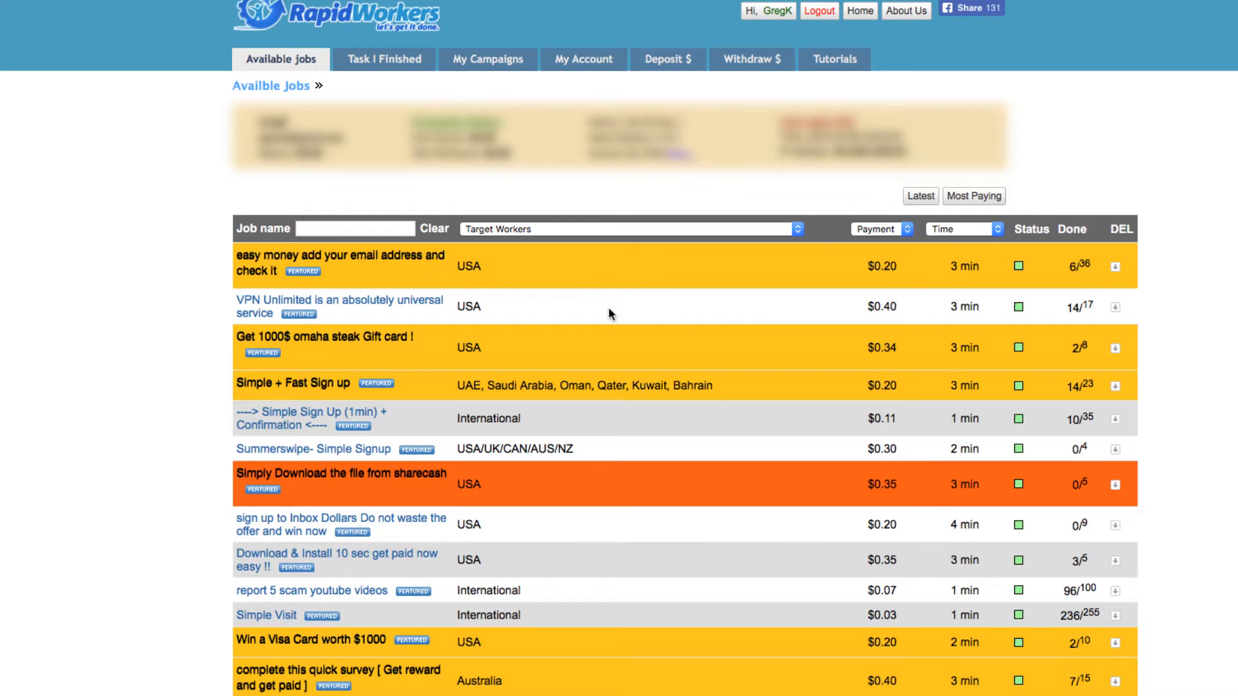
{"action": "mouse_move", "coordinate": [760, 410]}
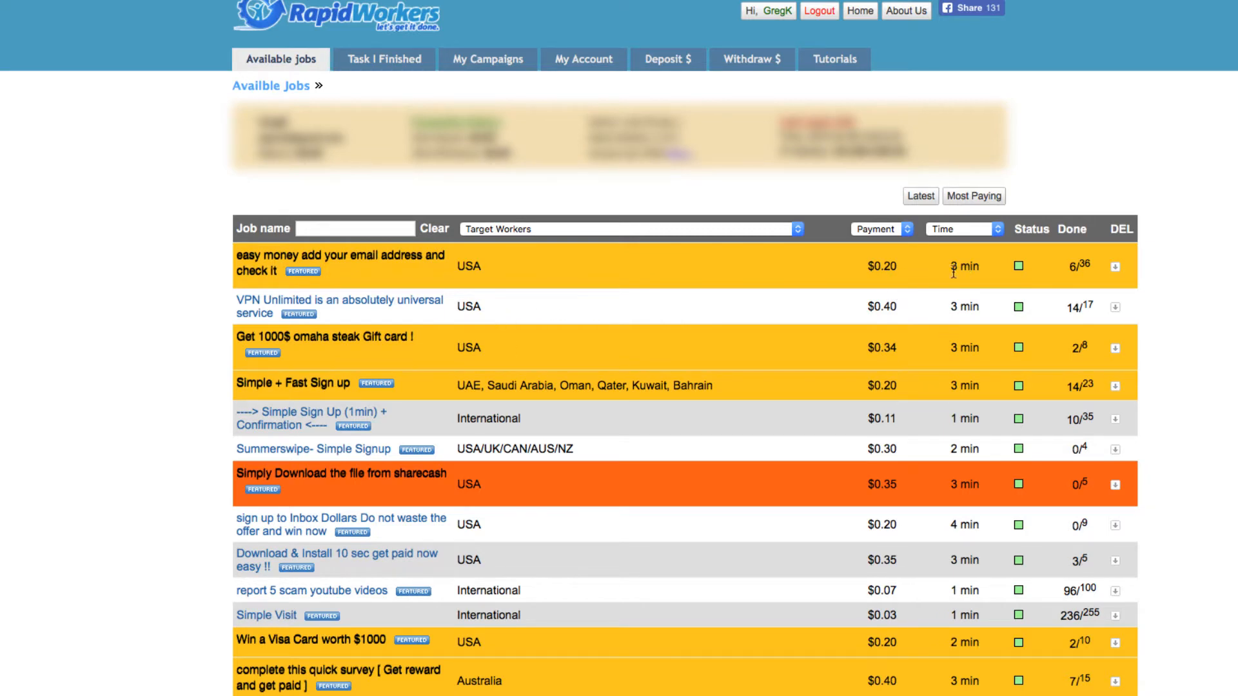
{"action": "mouse_move", "coordinate": [889, 284]}
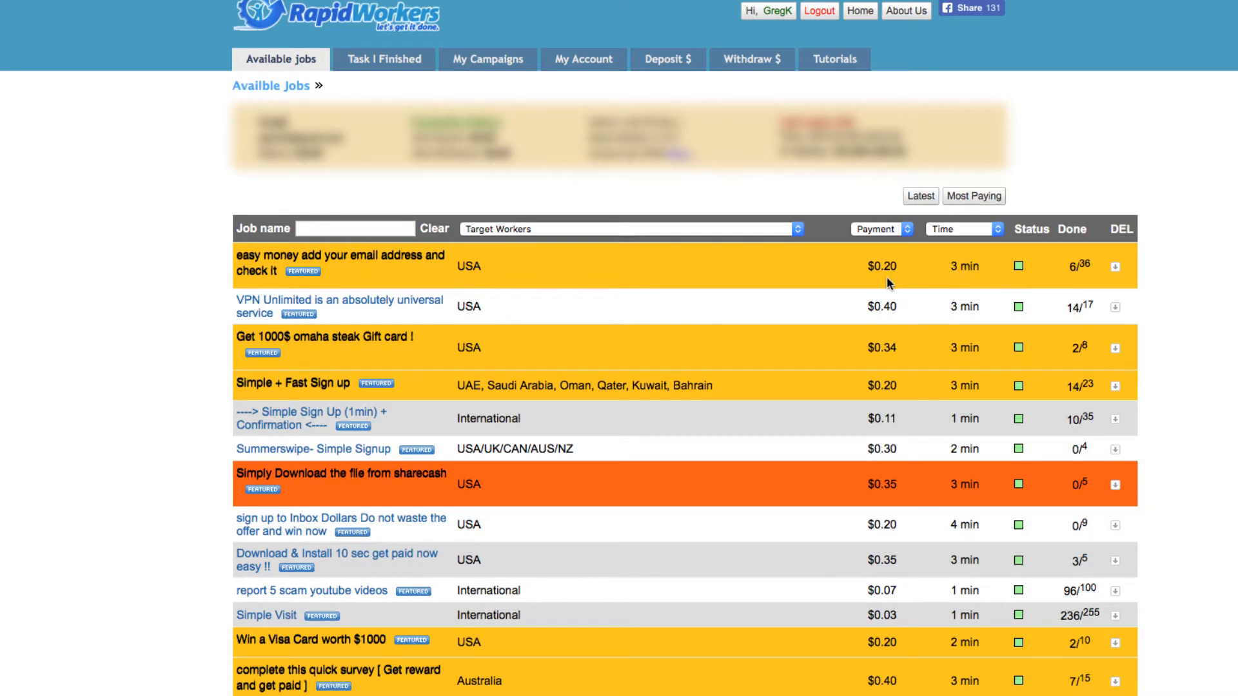
{"action": "mouse_move", "coordinate": [1009, 286]}
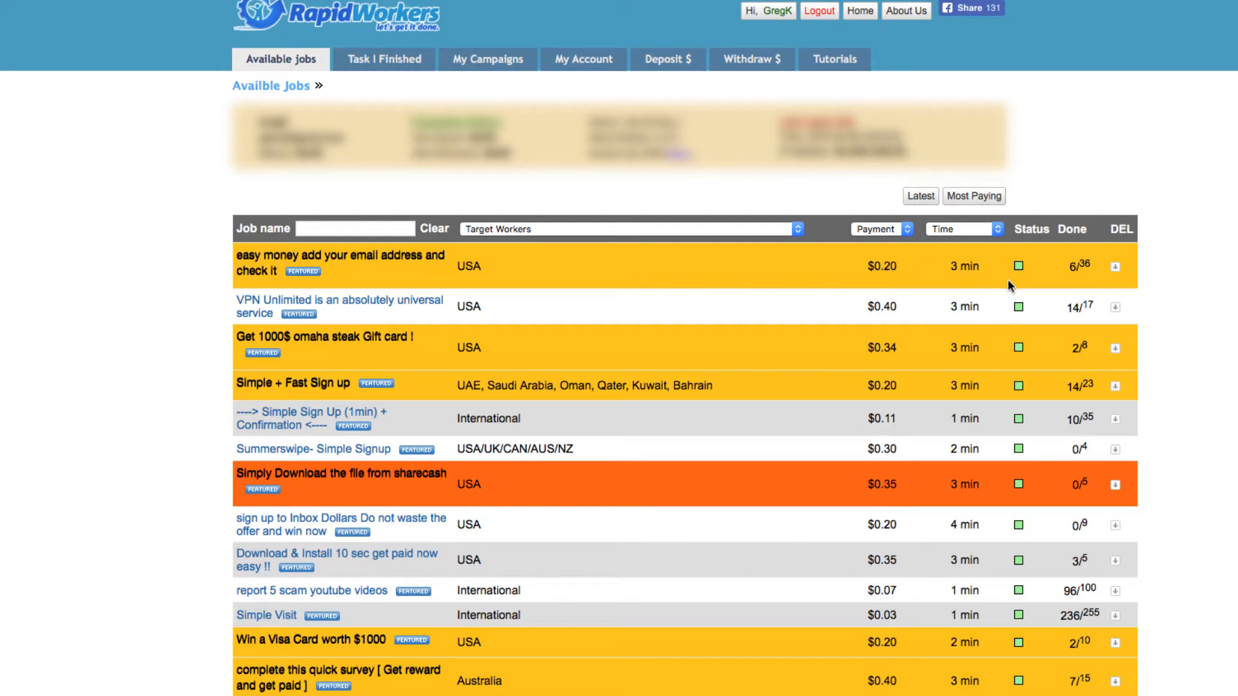
{"action": "mouse_move", "coordinate": [1088, 294]}
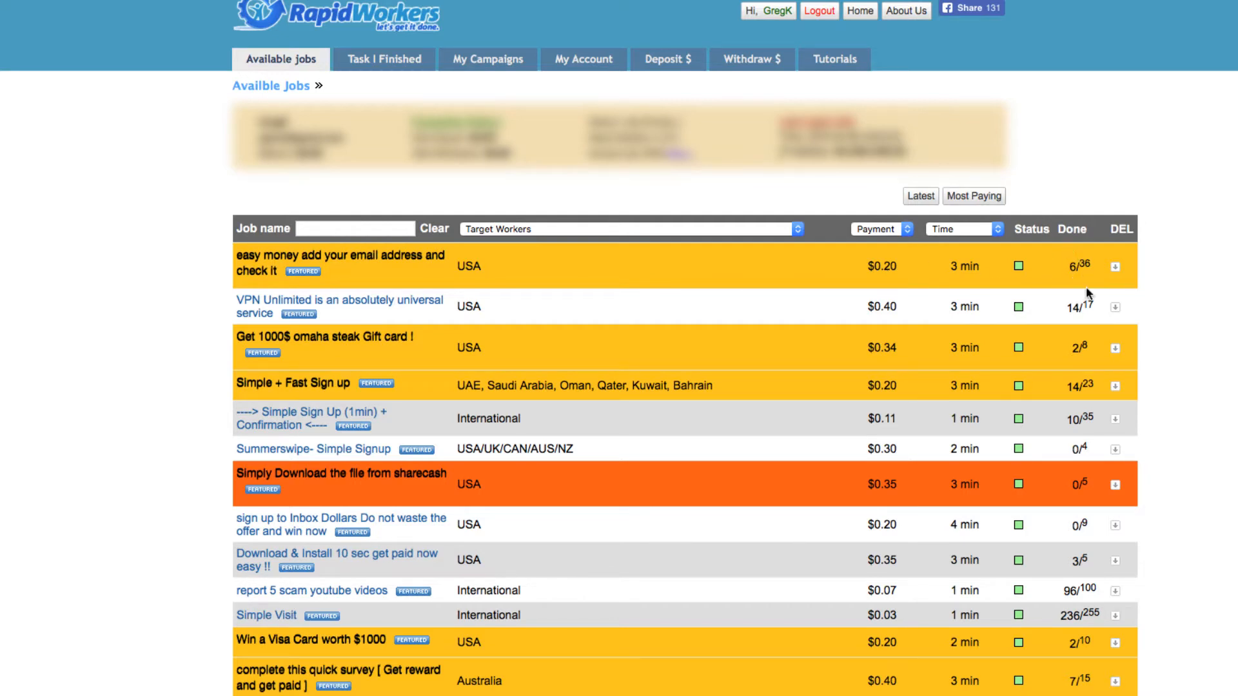
{"action": "mouse_move", "coordinate": [767, 369]}
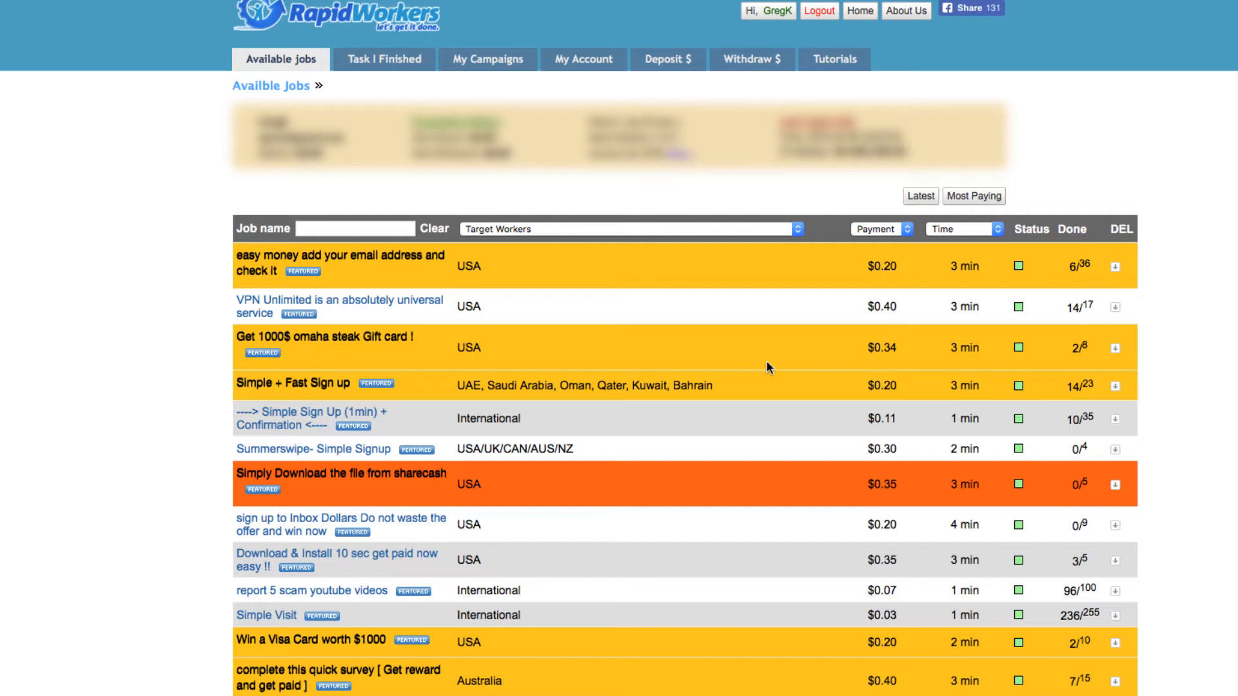
{"action": "mouse_move", "coordinate": [729, 514]}
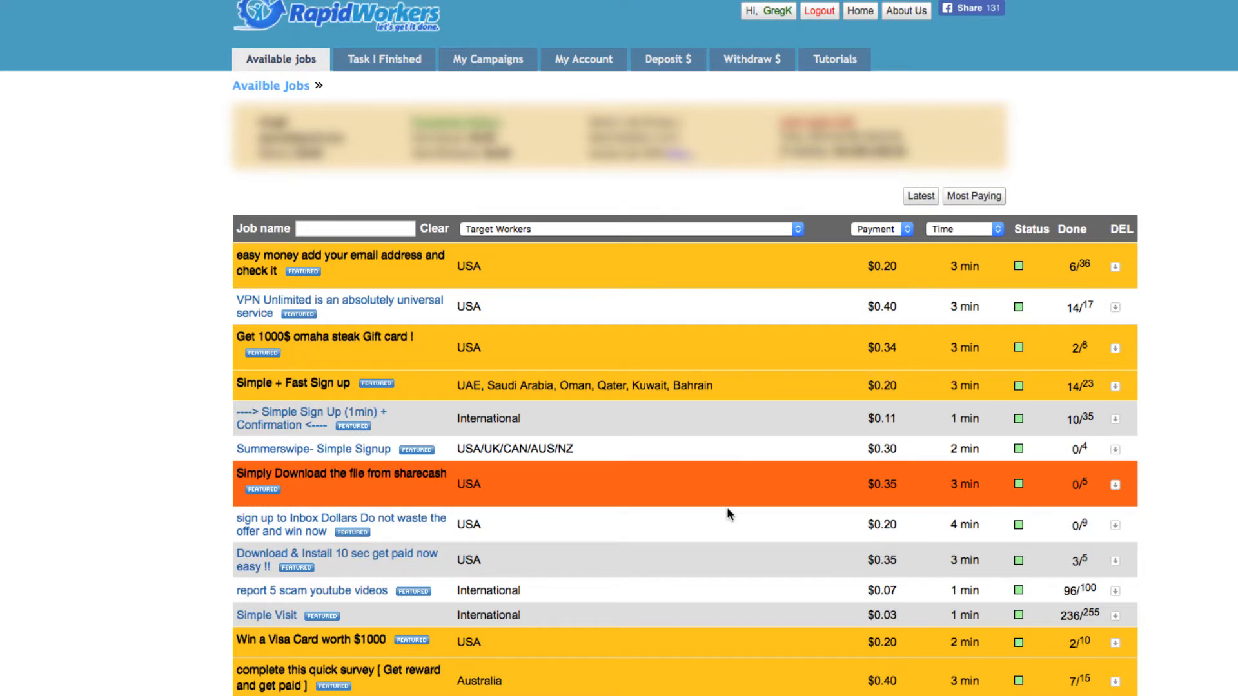
{"action": "mouse_move", "coordinate": [916, 283]}
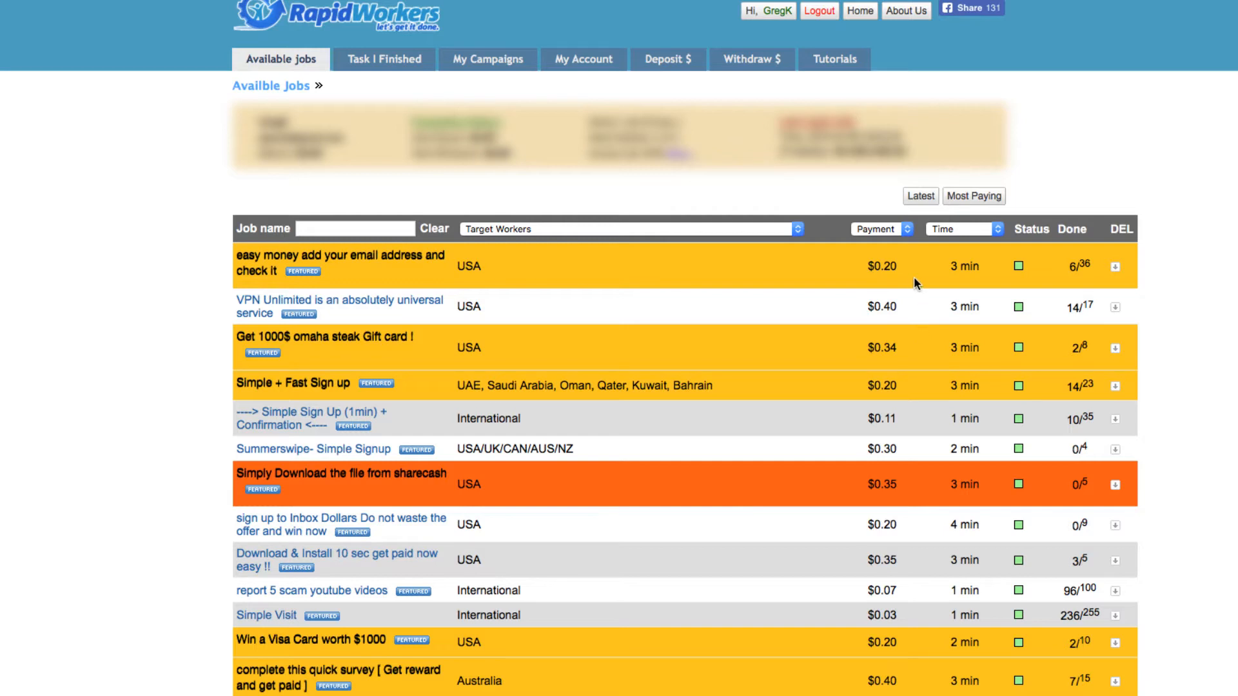
{"action": "mouse_move", "coordinate": [905, 289]}
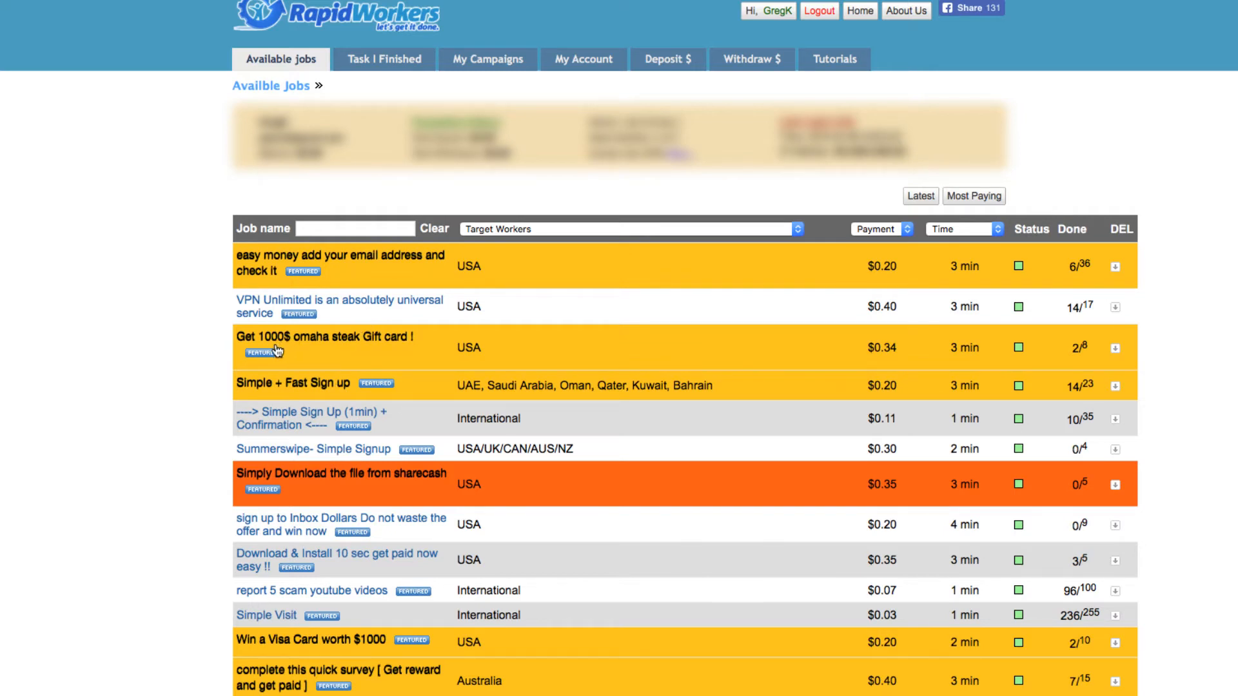
{"action": "mouse_move", "coordinate": [341, 352]}
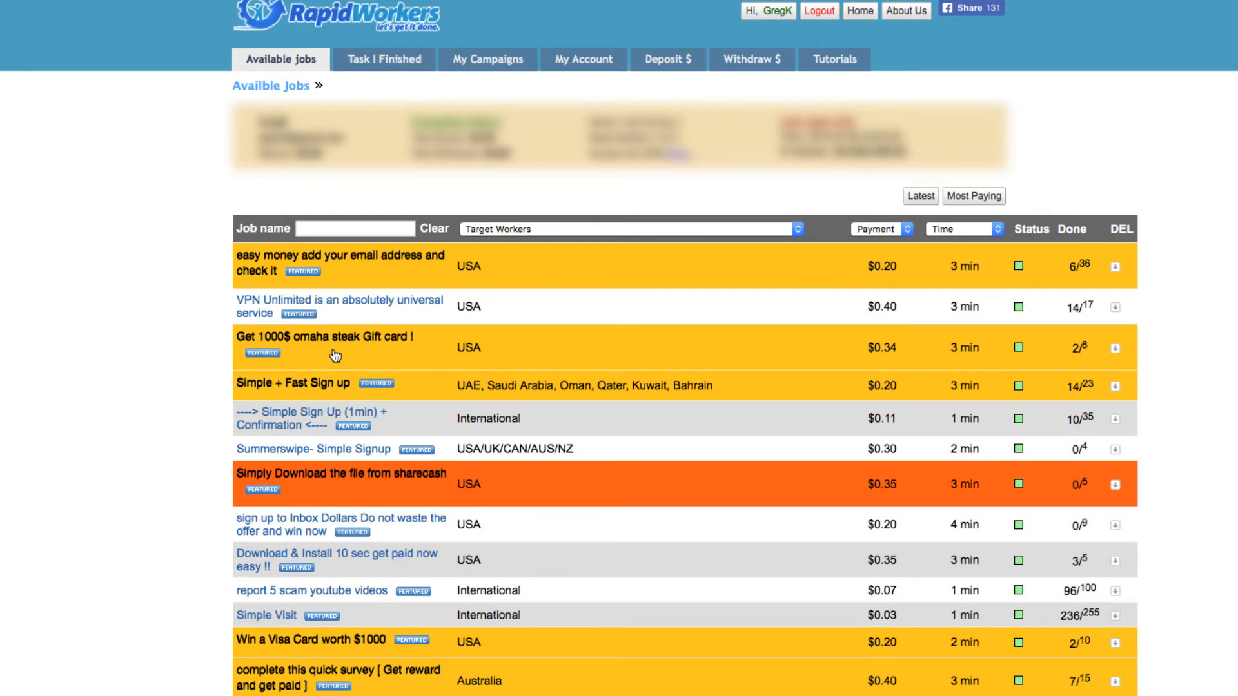
{"action": "mouse_move", "coordinate": [894, 377]}
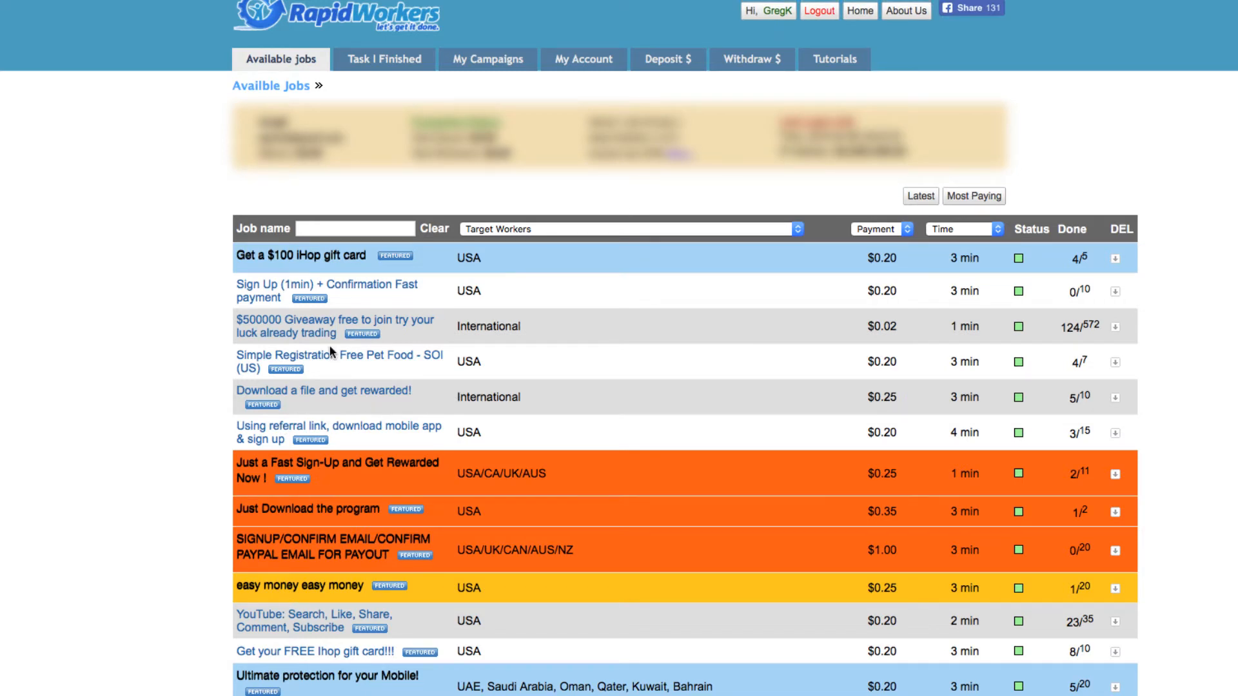
{"action": "mouse_move", "coordinate": [363, 321]}
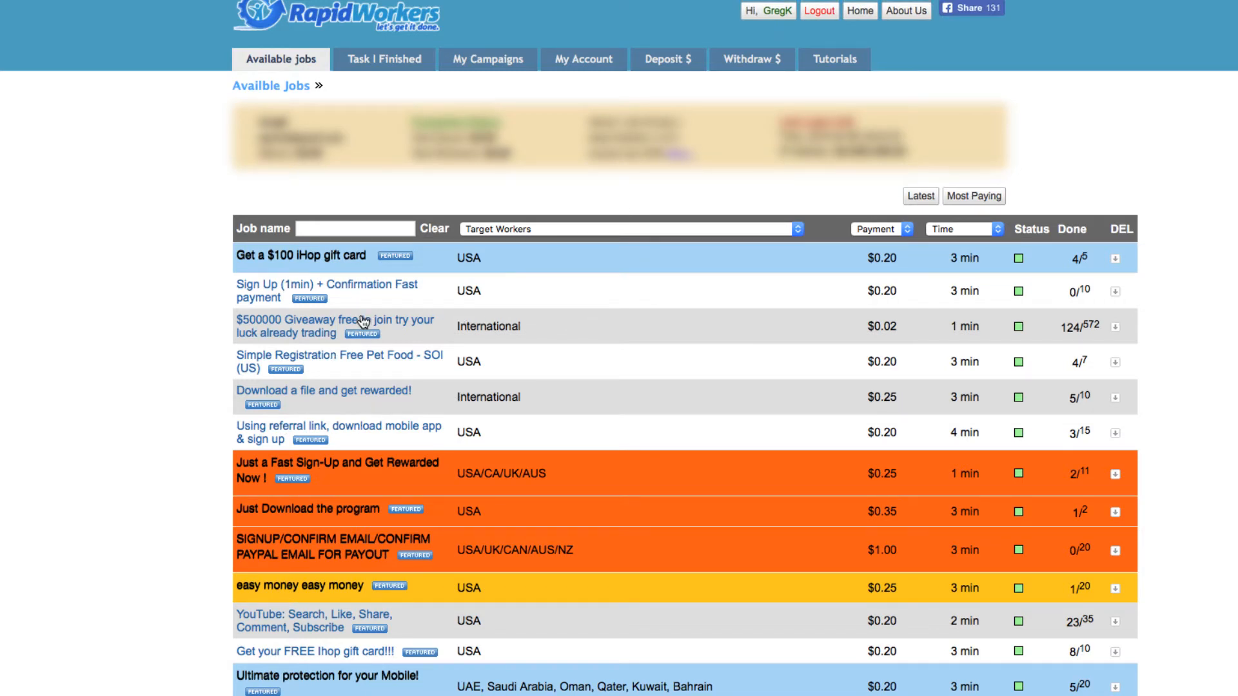
{"action": "mouse_move", "coordinate": [441, 315]}
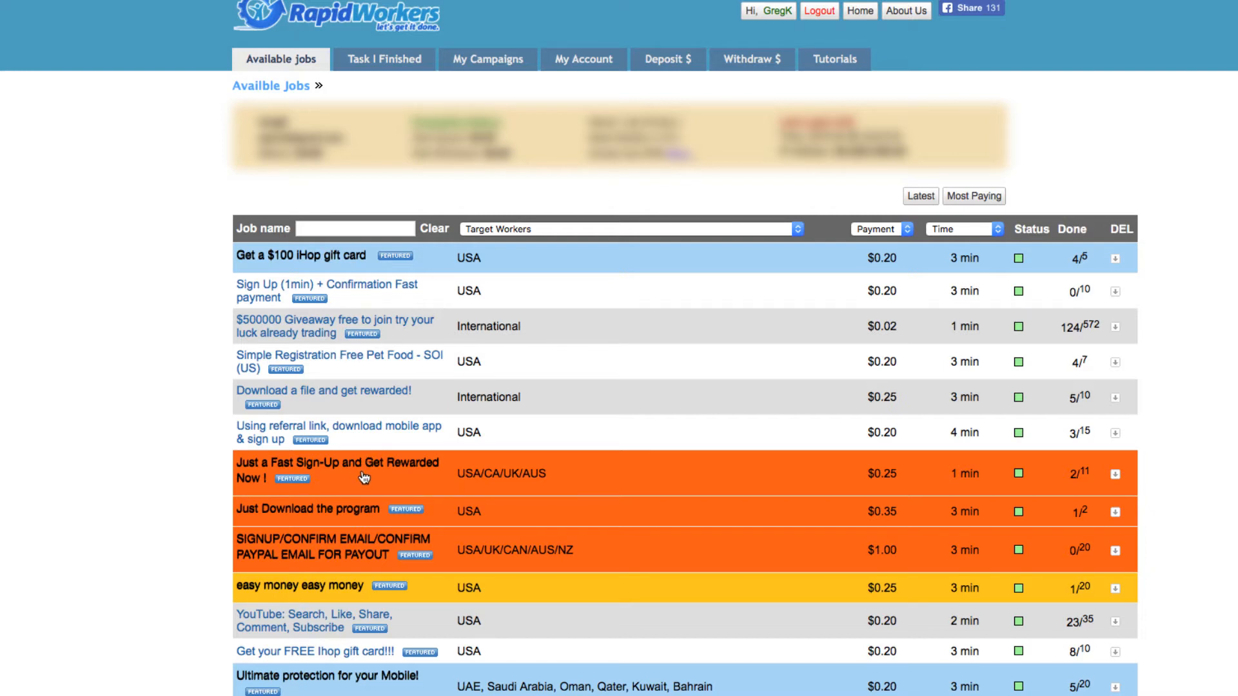
{"action": "mouse_move", "coordinate": [330, 482]}
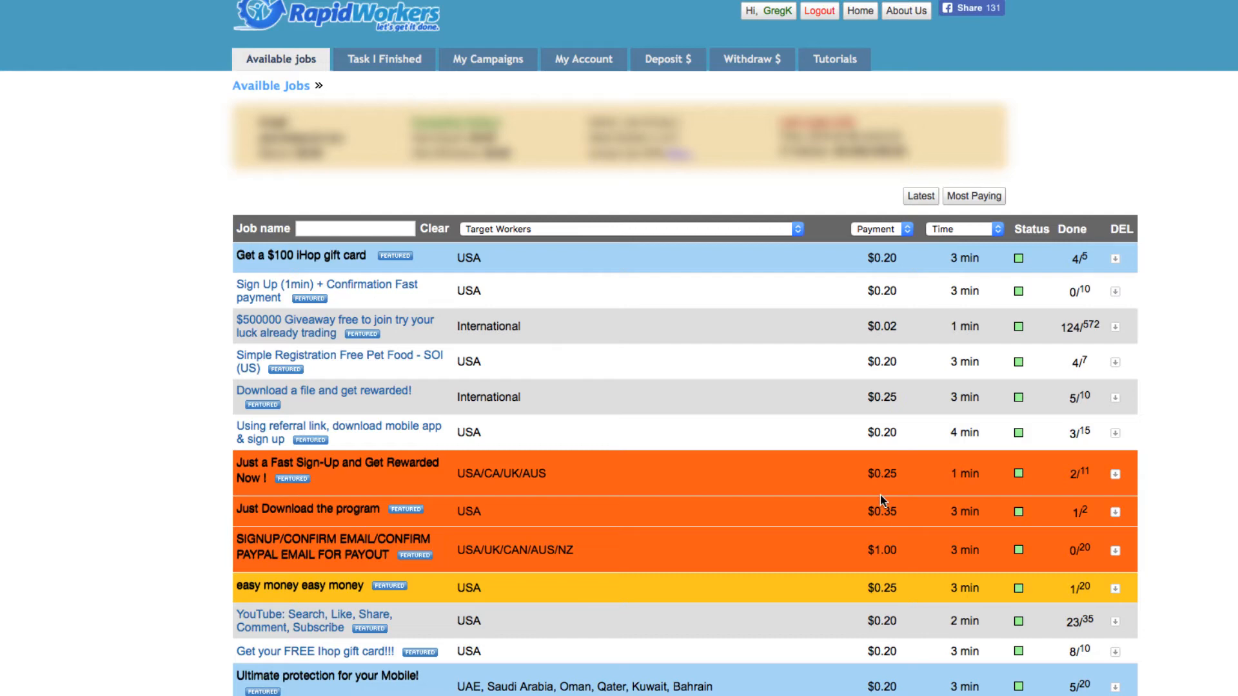
{"action": "mouse_move", "coordinate": [367, 464]}
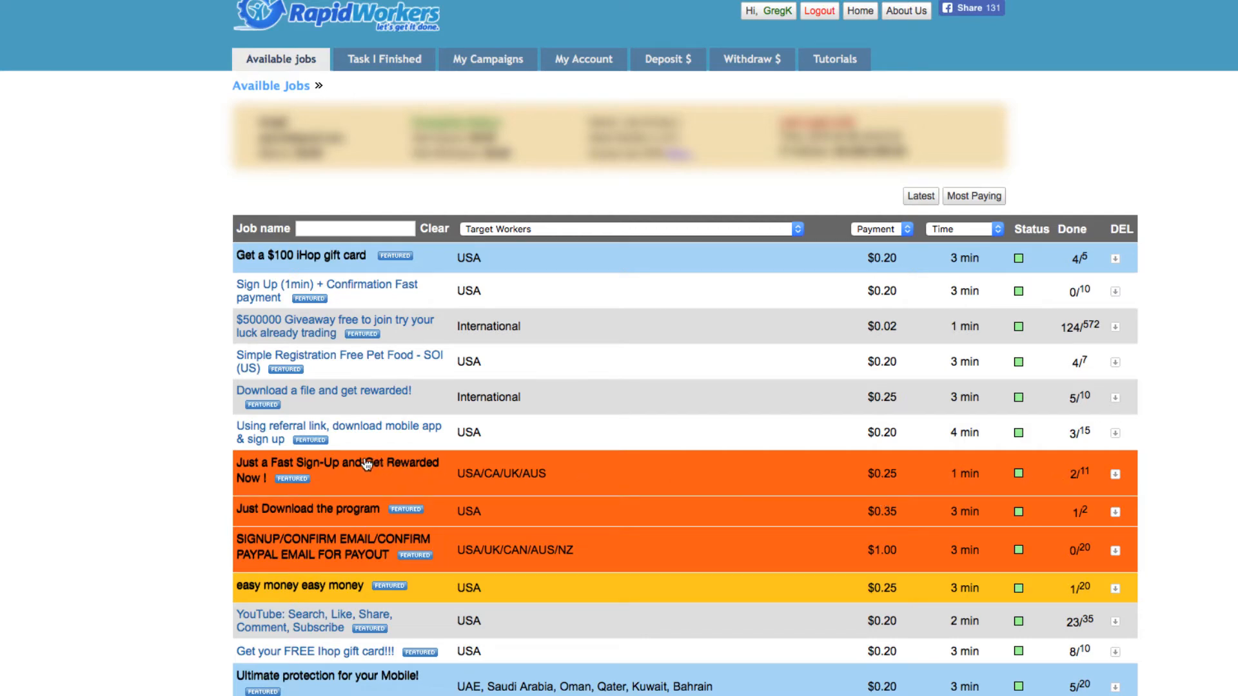
- View the $0.25 'Just a Fast Sign-Up' job and select its viral481 sign-up link
{"action": "left_click", "coordinate": [338, 471]}
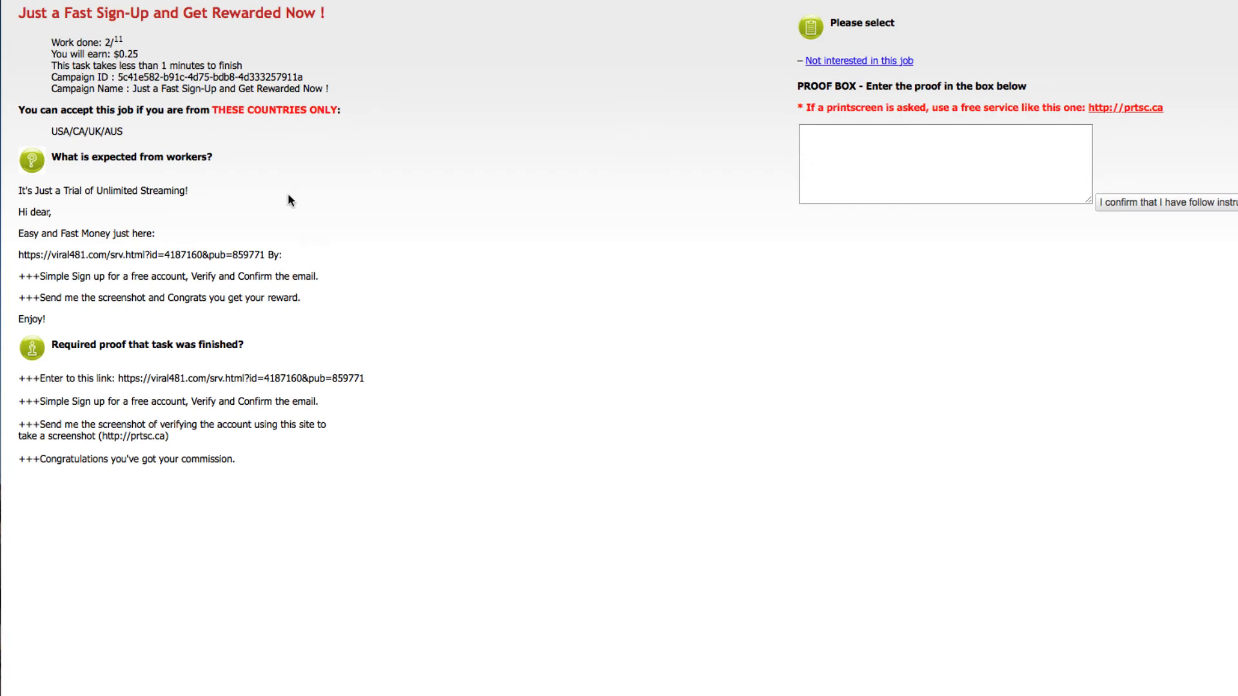
{"action": "mouse_move", "coordinate": [73, 209]}
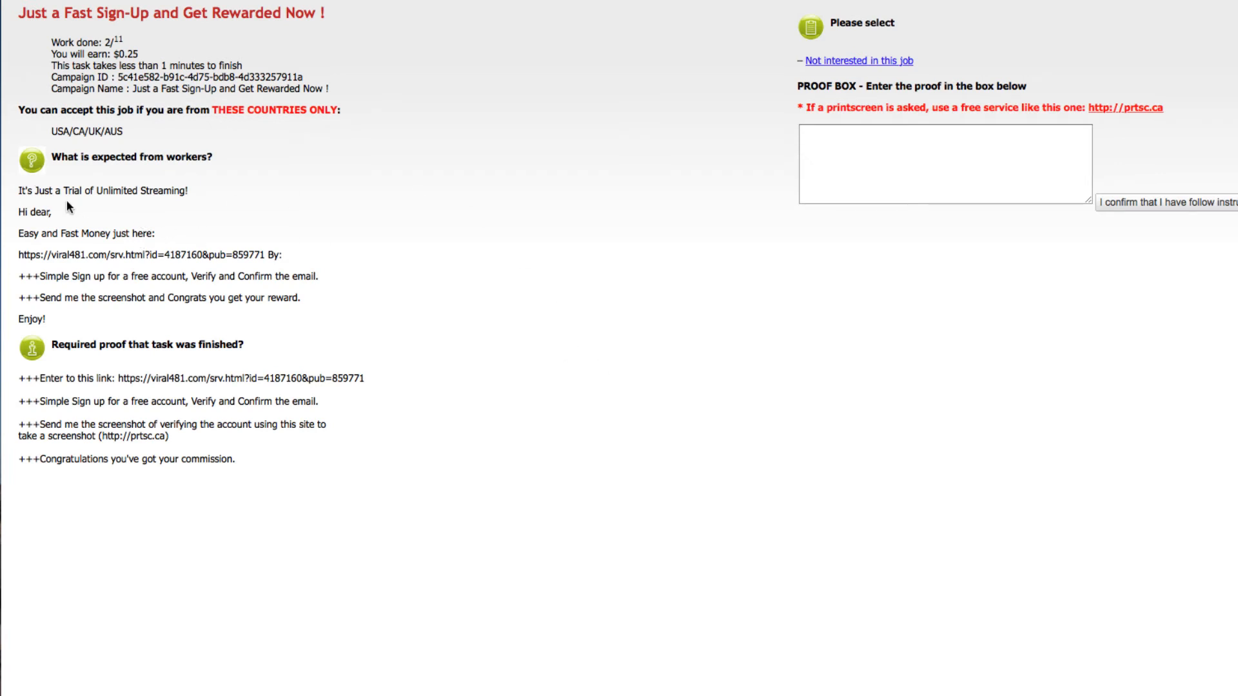
{"action": "mouse_move", "coordinate": [170, 210]}
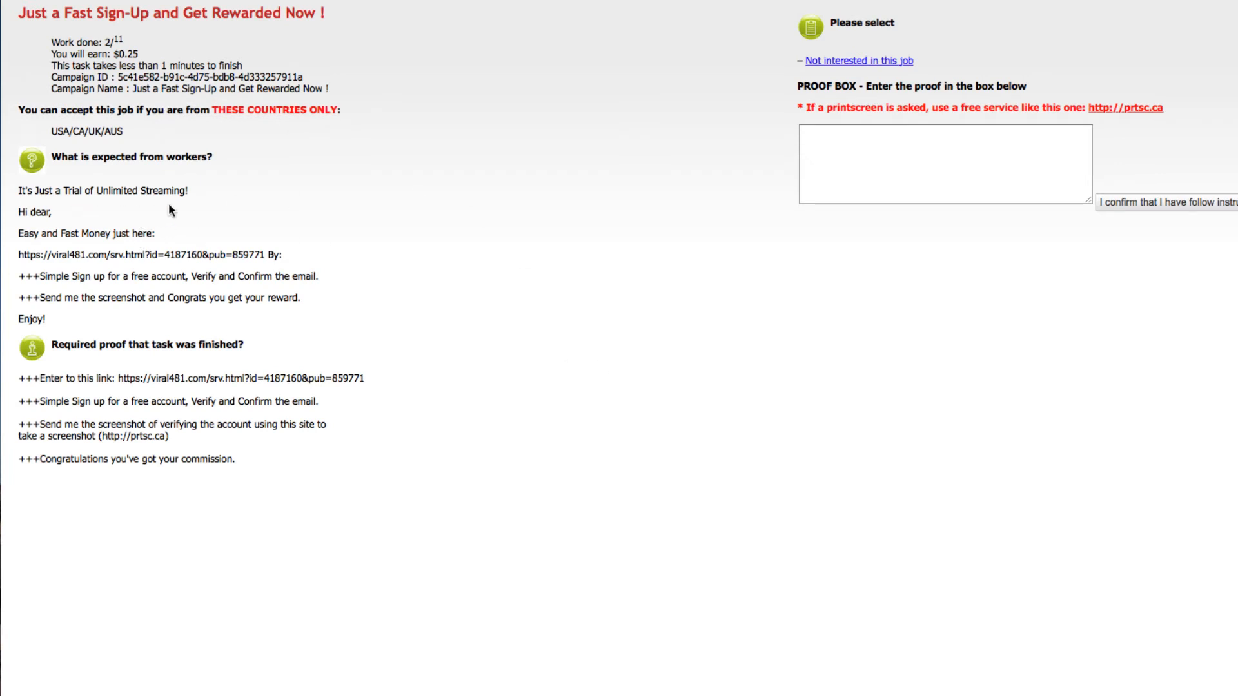
{"action": "mouse_move", "coordinate": [184, 212]}
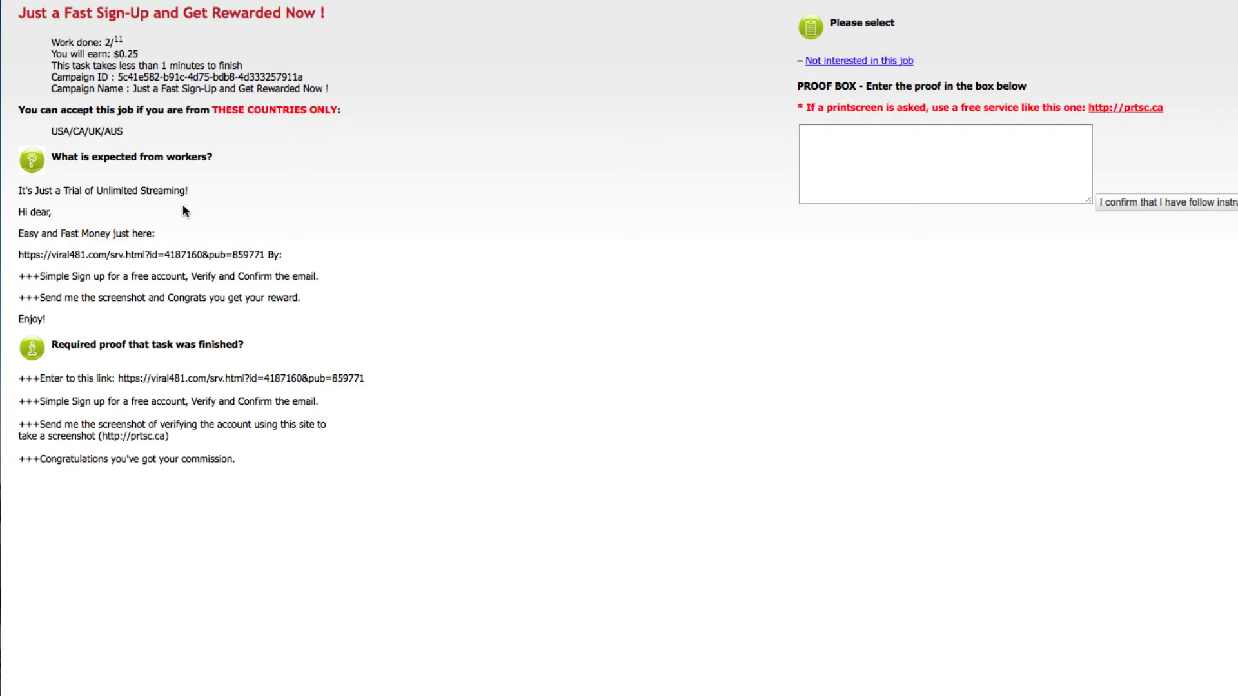
{"action": "mouse_move", "coordinate": [447, 397]}
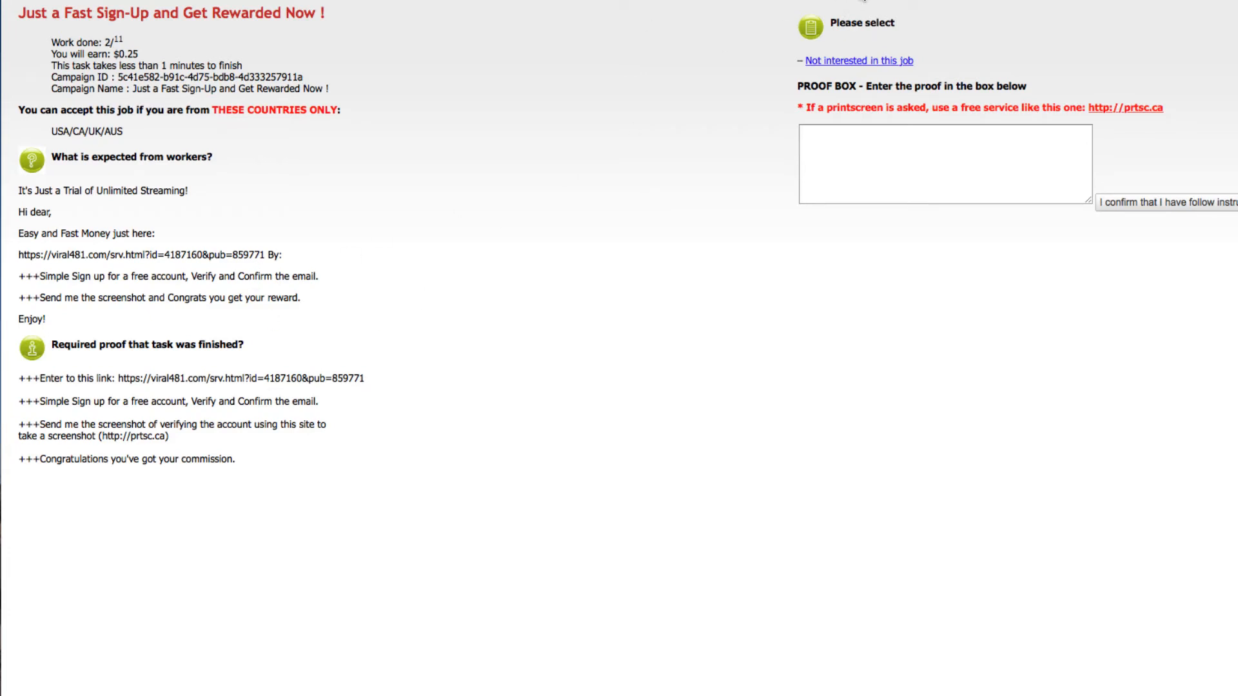
{"action": "mouse_move", "coordinate": [319, 330]}
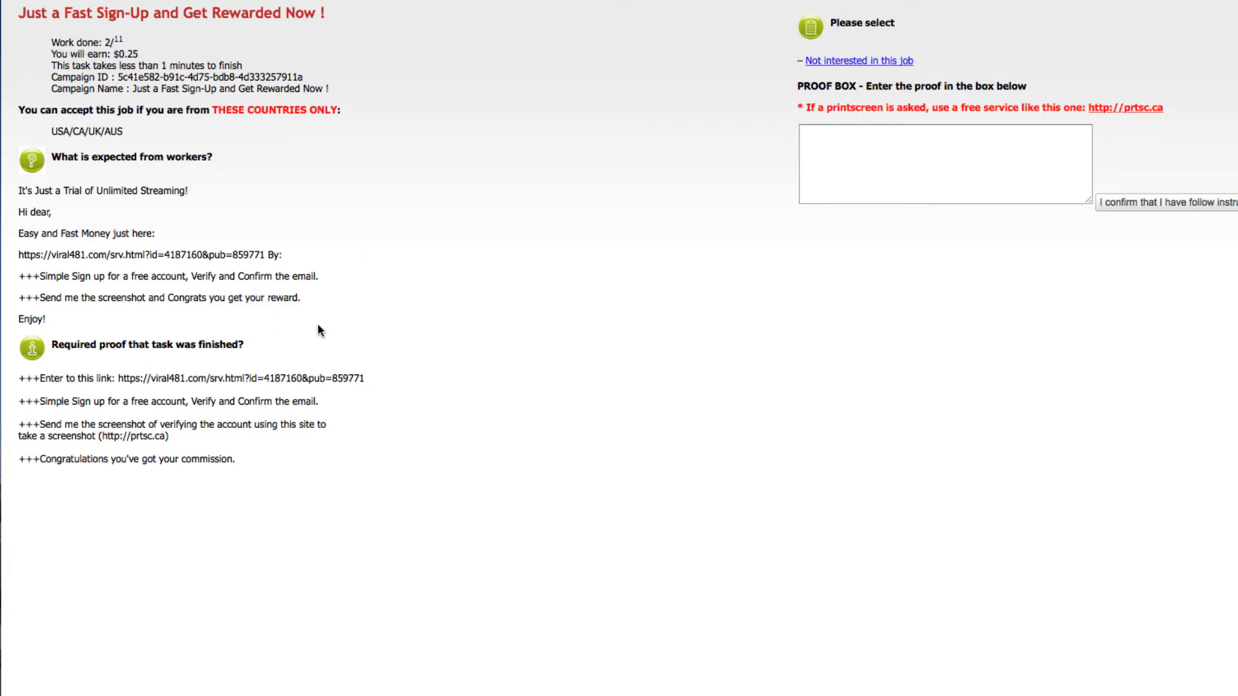
{"action": "mouse_move", "coordinate": [85, 220]}
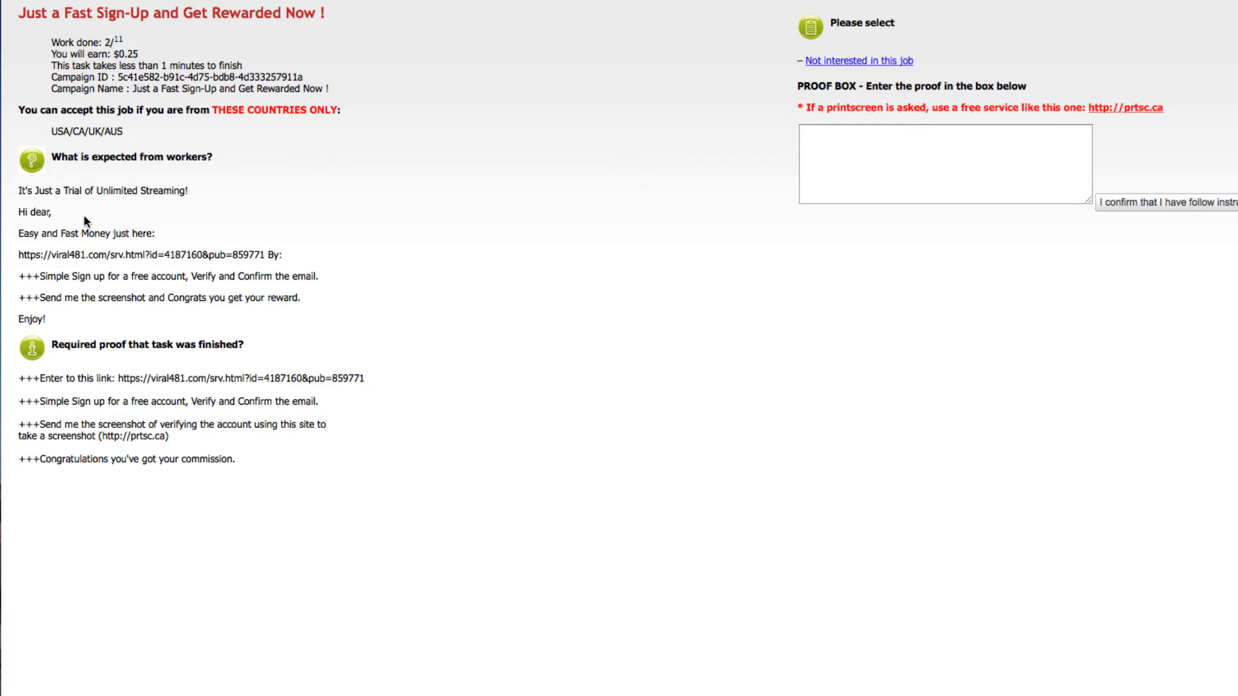
{"action": "mouse_move", "coordinate": [217, 273]}
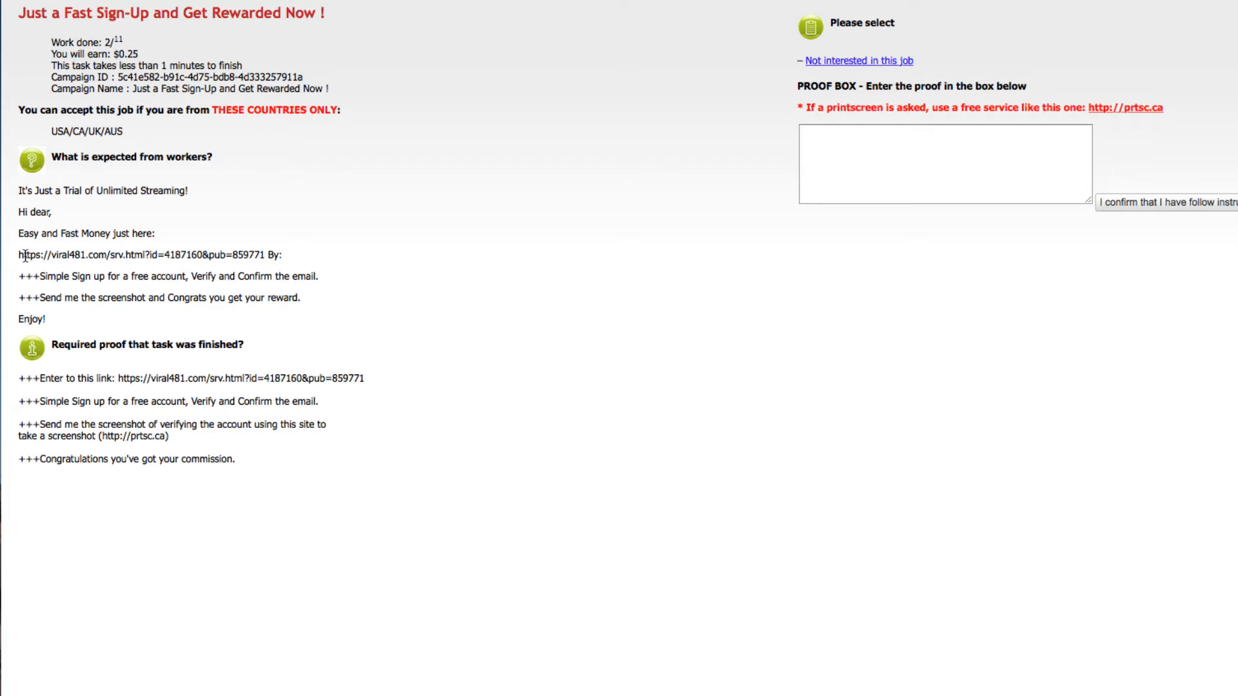
{"action": "left_click_drag", "start_coordinate": [16, 254], "coordinate": [261, 254]}
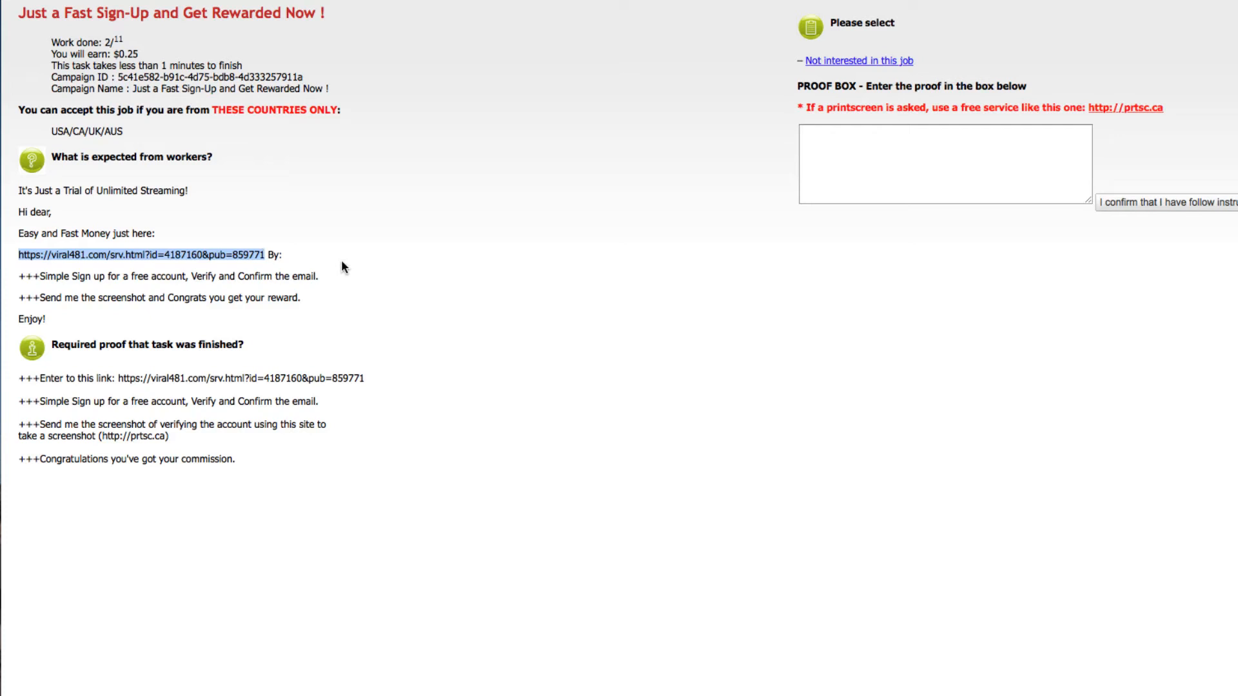
{"action": "mouse_move", "coordinate": [782, 8]}
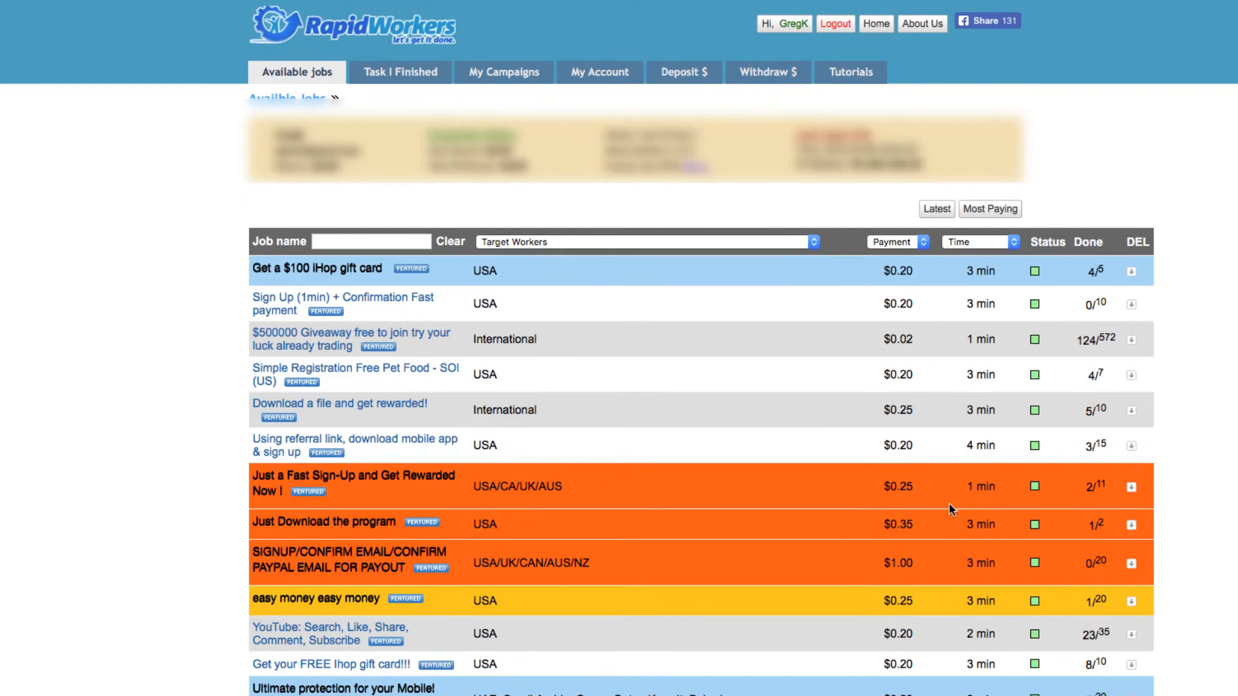
{"action": "mouse_move", "coordinate": [1220, 482]}
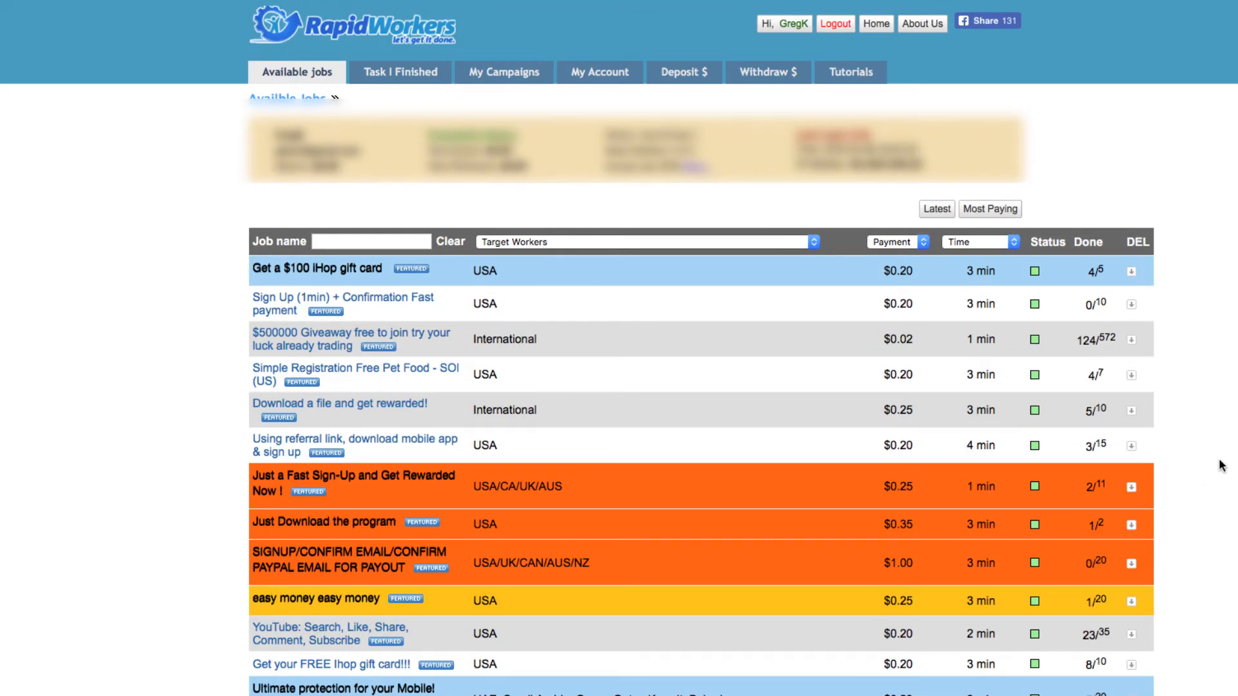
{"action": "mouse_move", "coordinate": [928, 404]}
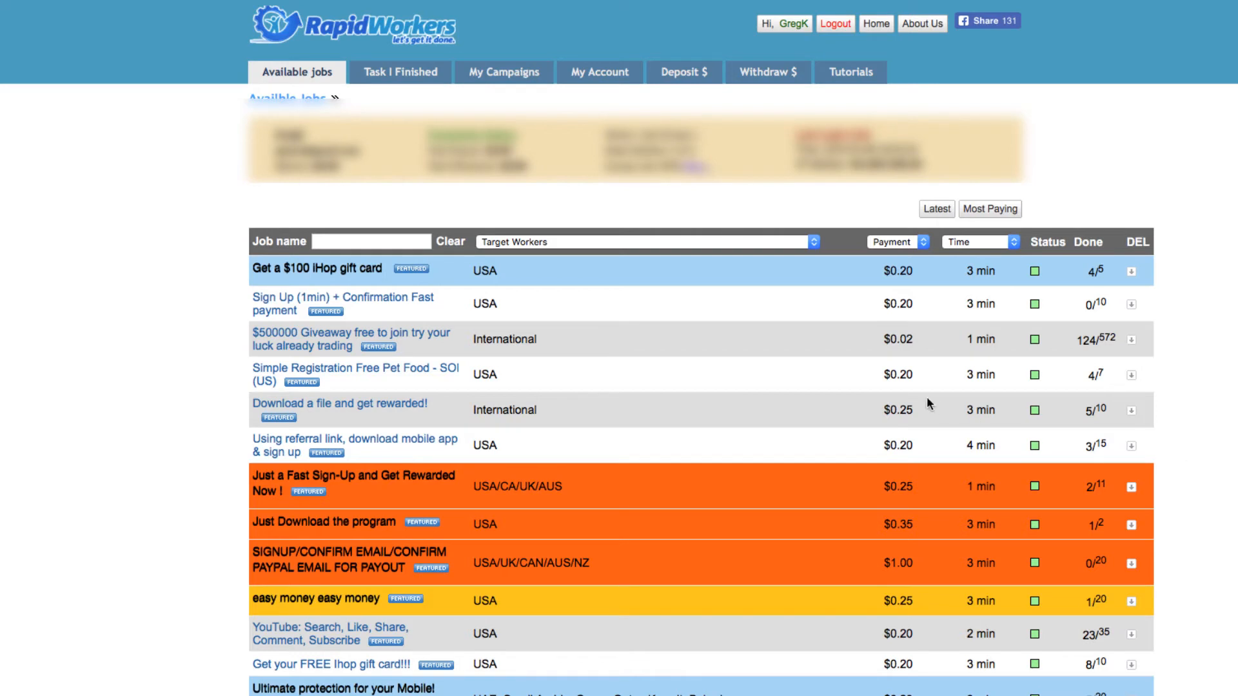
{"action": "mouse_move", "coordinate": [924, 299]}
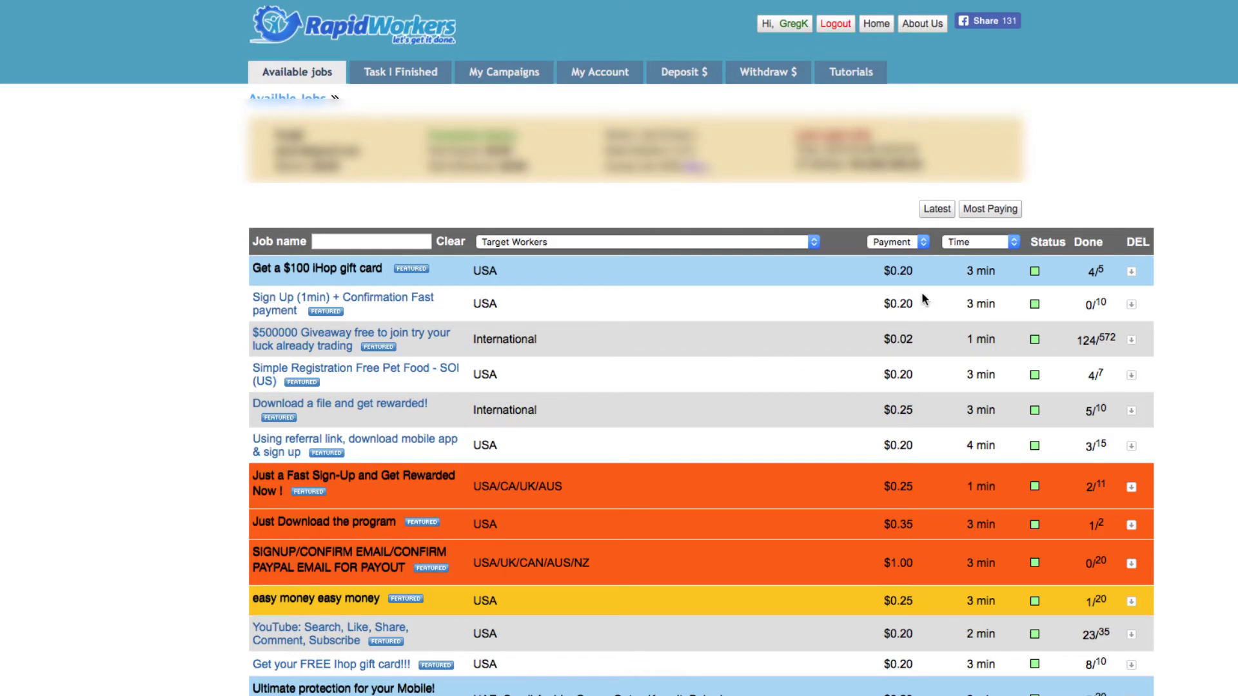
{"action": "mouse_move", "coordinate": [931, 299]}
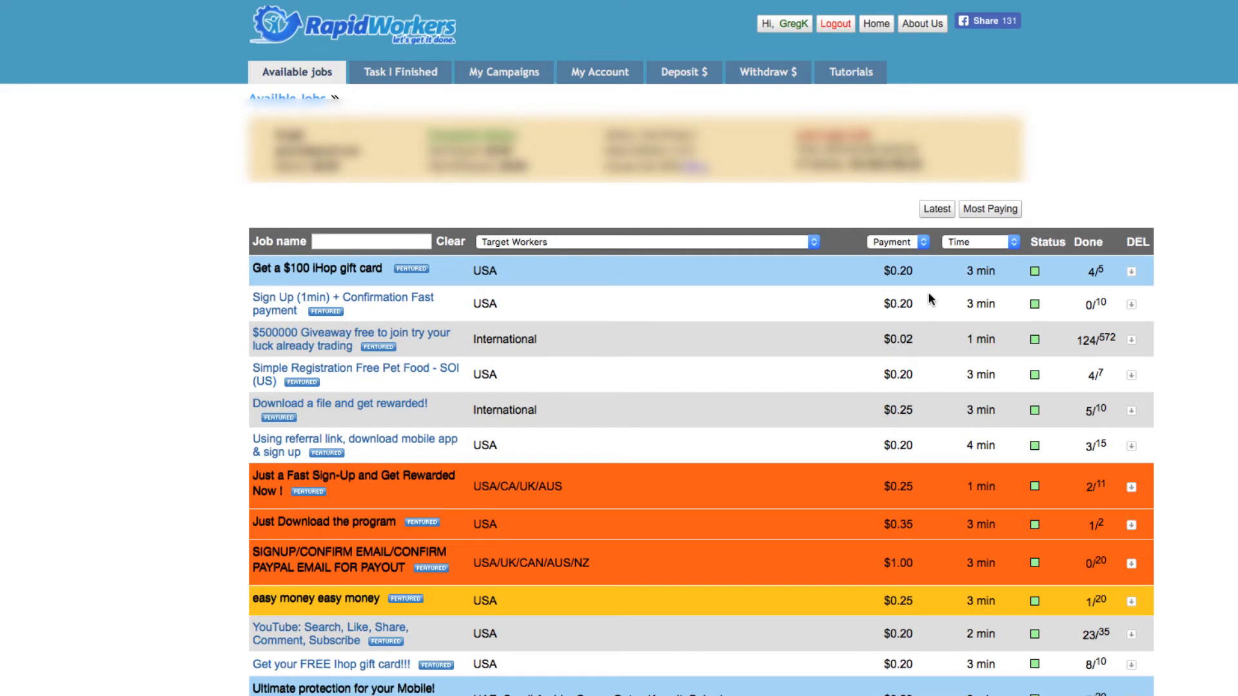
{"action": "mouse_move", "coordinate": [936, 325]}
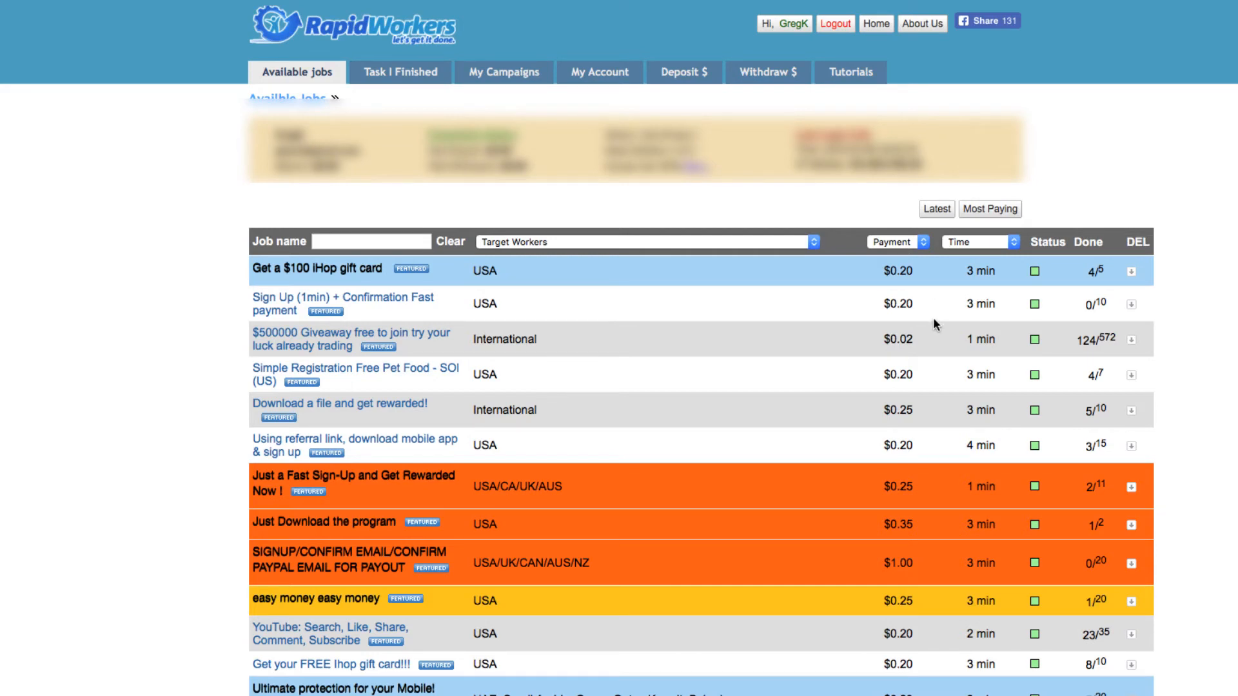
{"action": "mouse_move", "coordinate": [929, 323]}
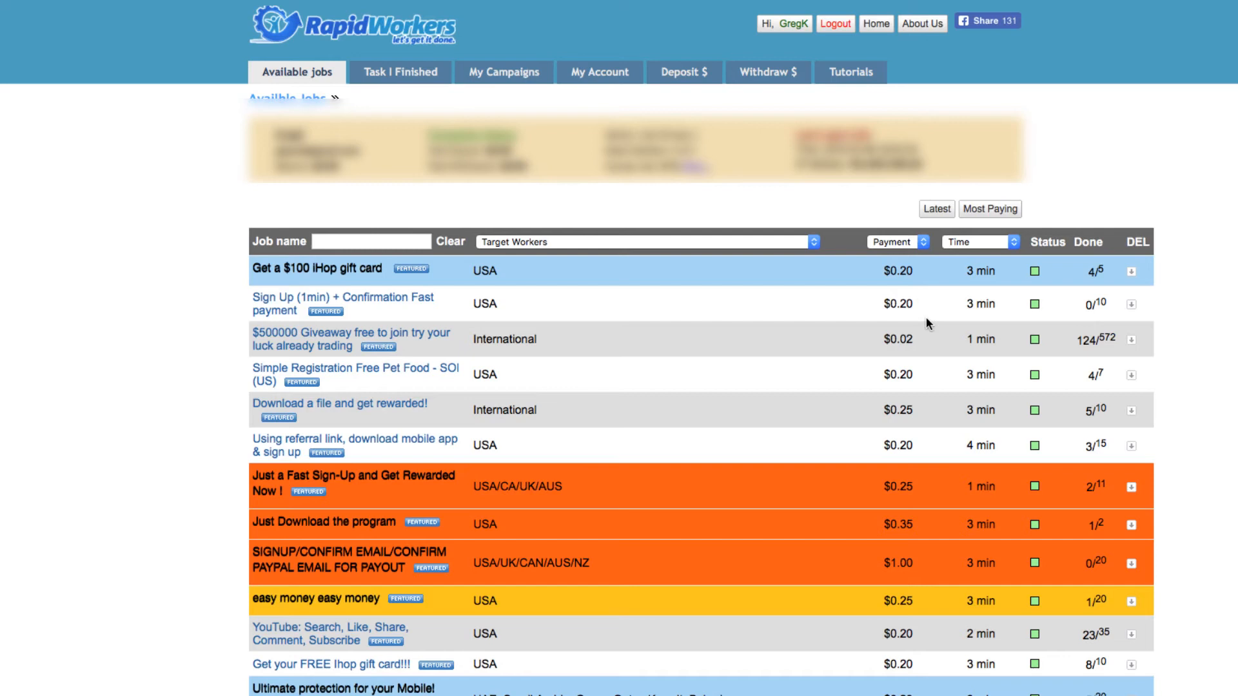
{"action": "mouse_move", "coordinate": [909, 387]}
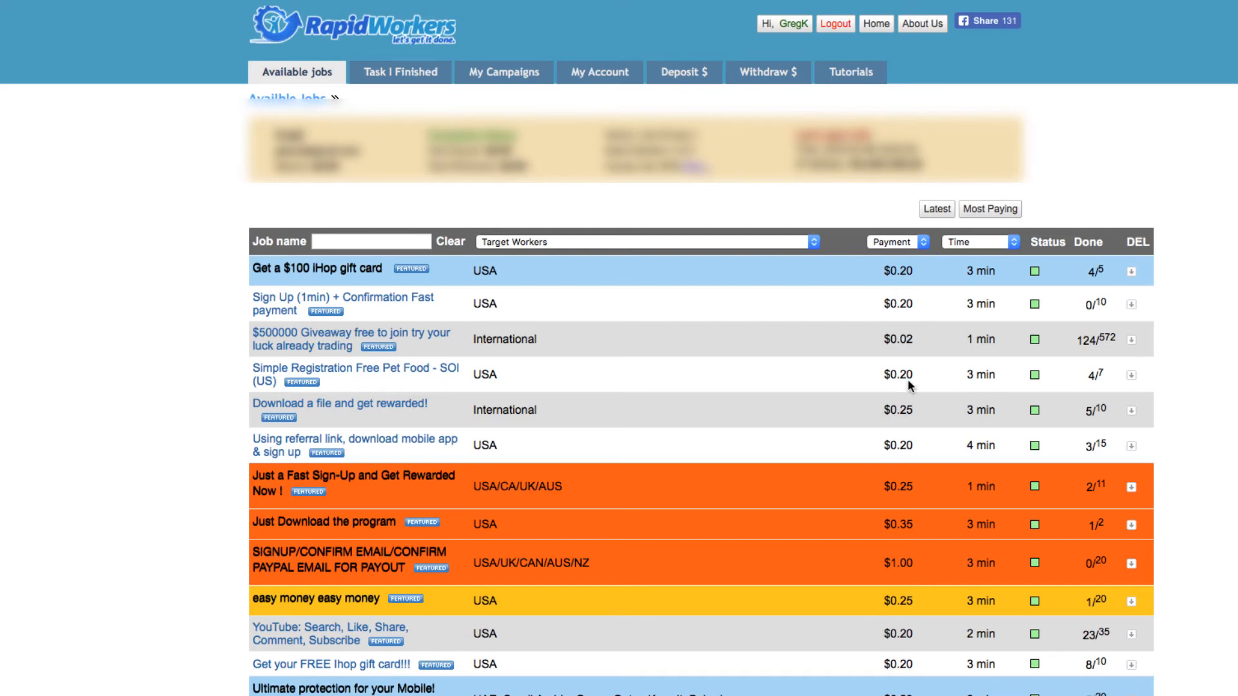
{"action": "mouse_move", "coordinate": [918, 310]}
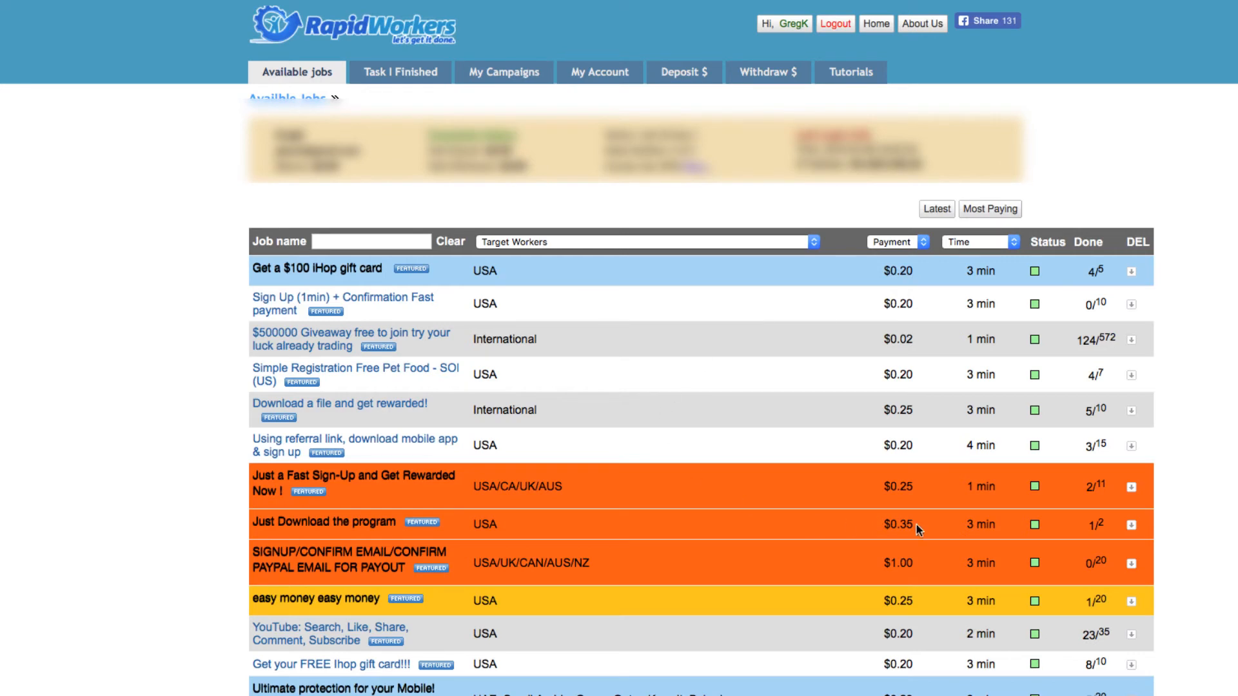
{"action": "mouse_move", "coordinate": [901, 559]}
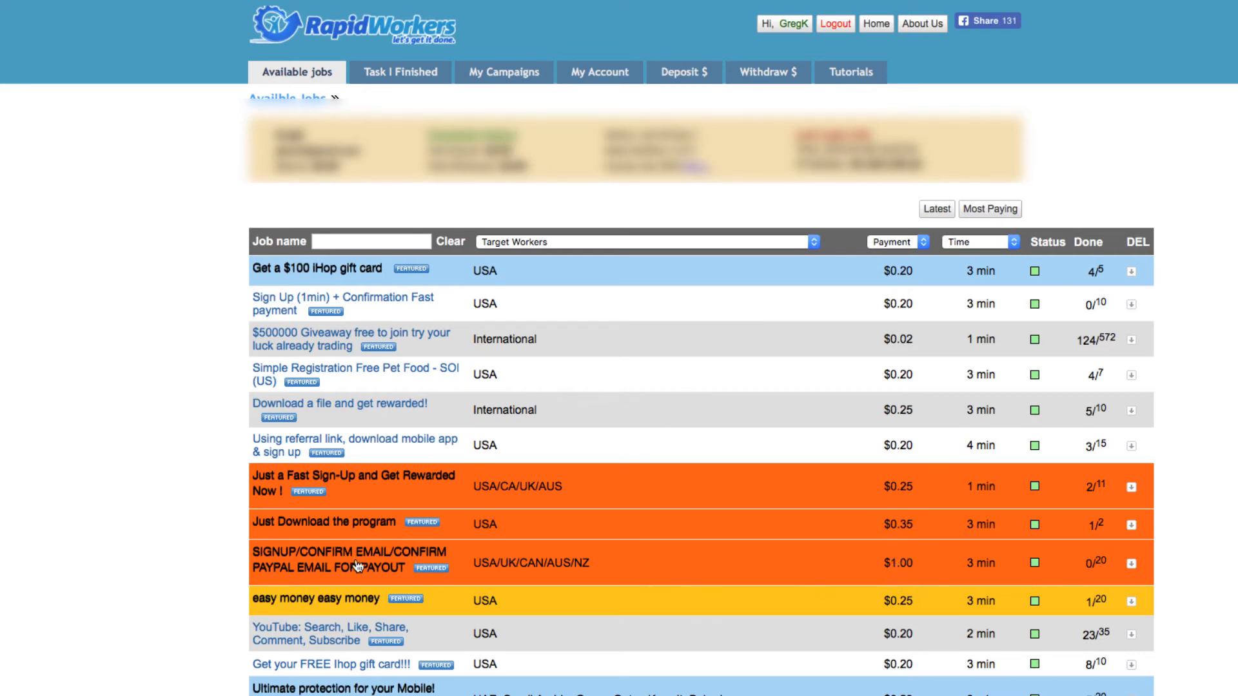
{"action": "mouse_move", "coordinate": [301, 588]}
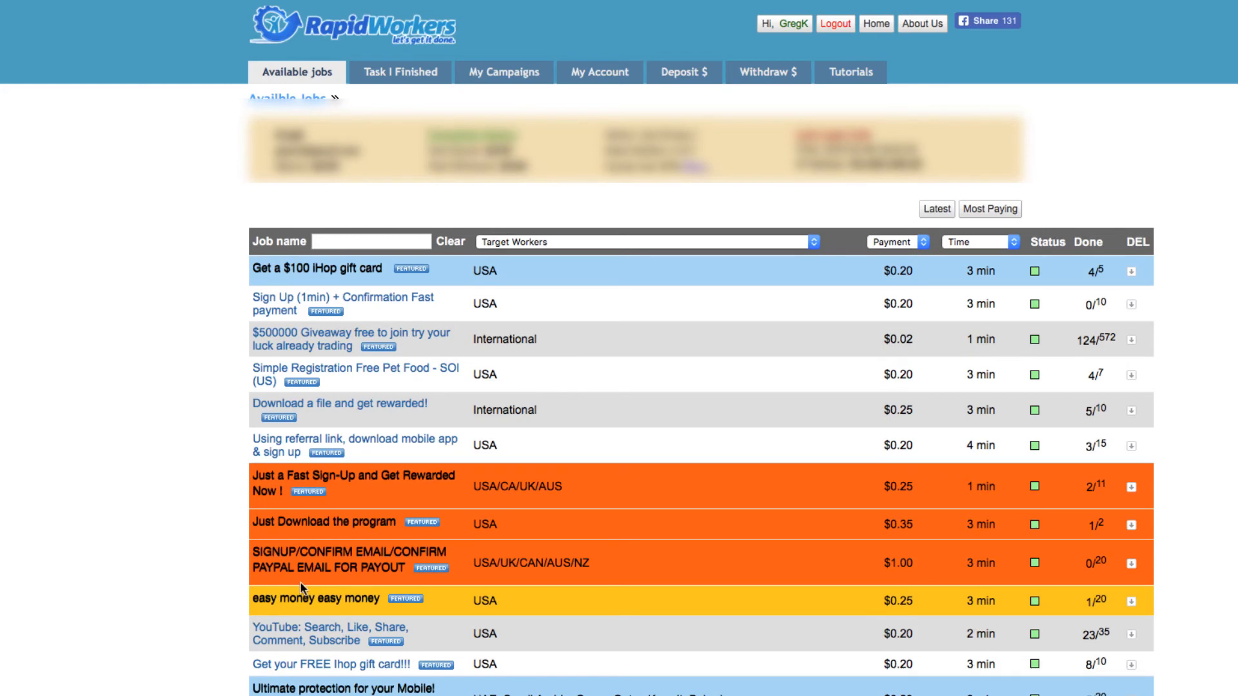
{"action": "mouse_move", "coordinate": [495, 578]}
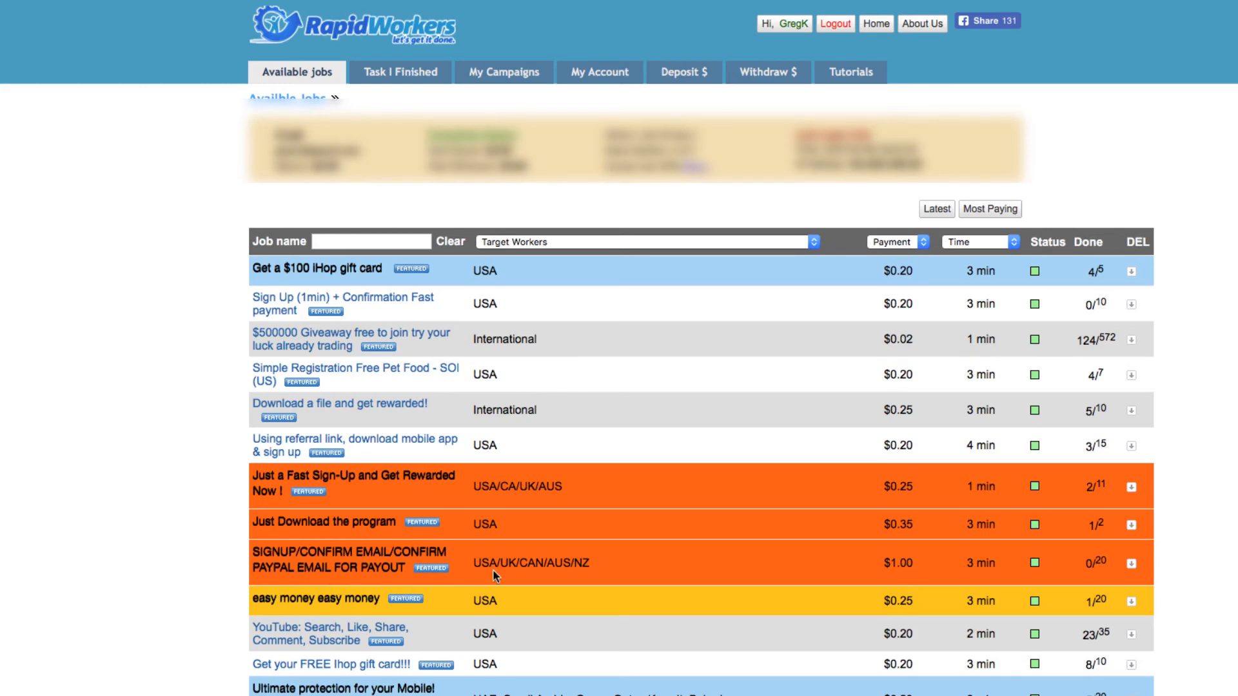
{"action": "mouse_move", "coordinate": [598, 581]}
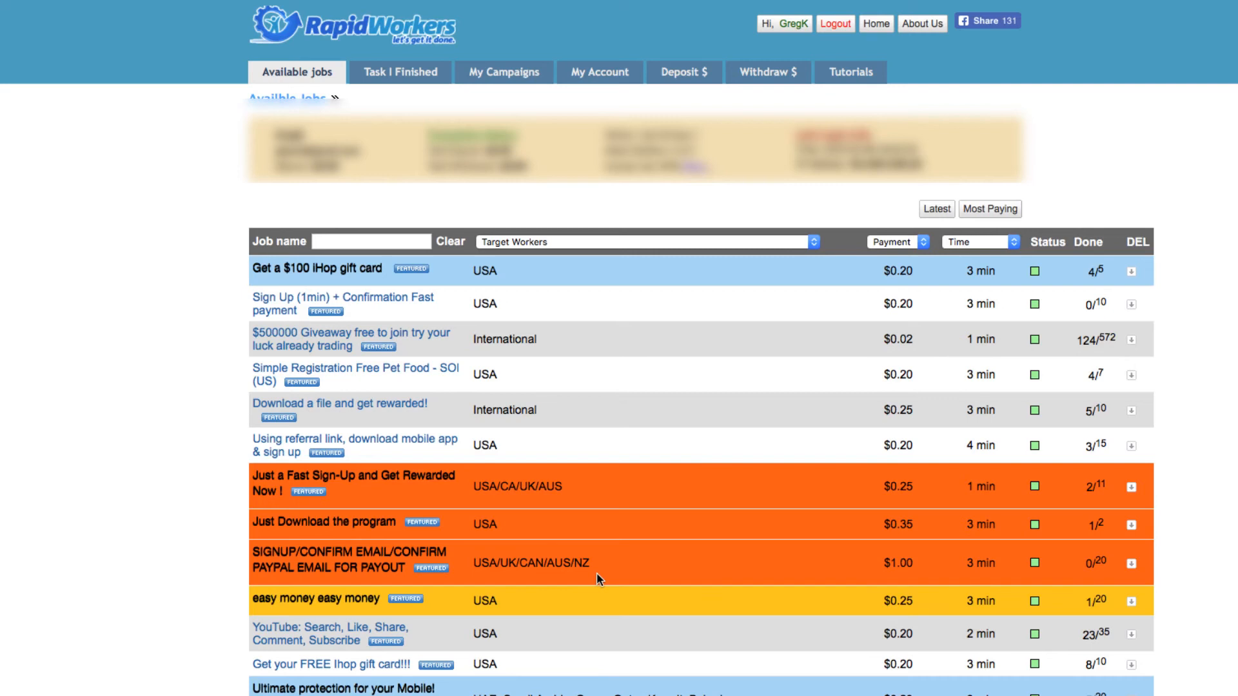
{"action": "mouse_move", "coordinate": [600, 433]}
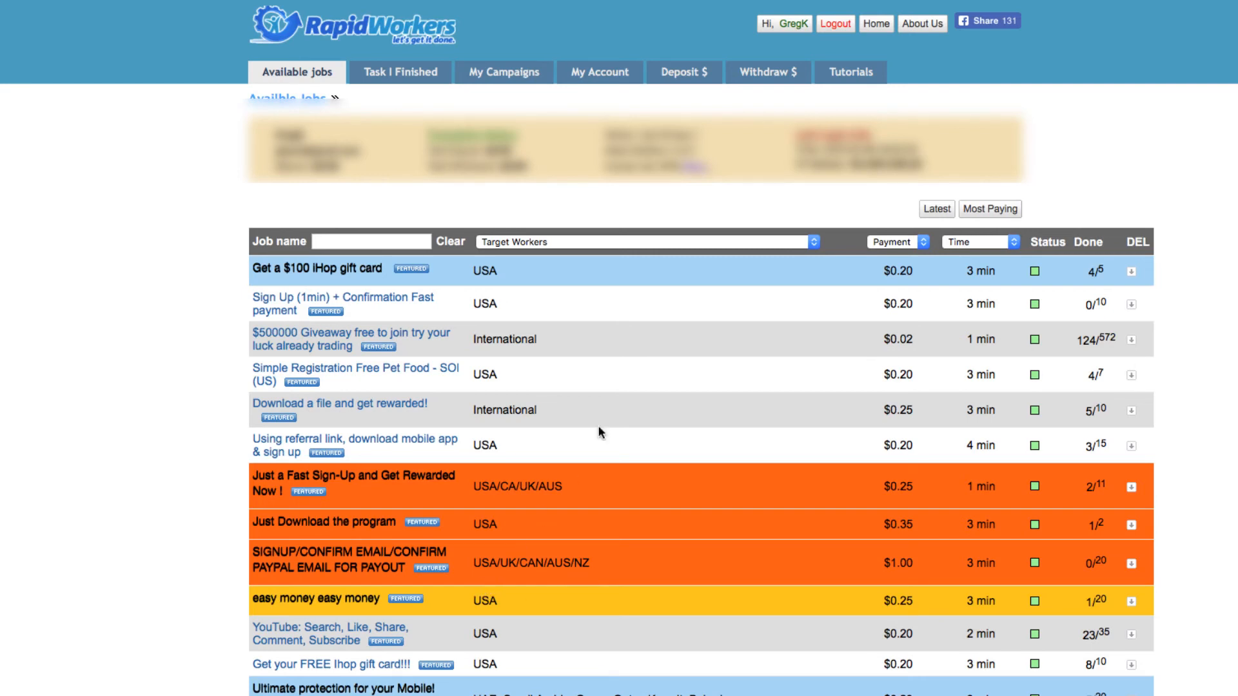
- Filter the jobs by $2.00 payment, leaving only 'Sign Up And Do Simple Surveys To Earn'
{"action": "left_click", "coordinate": [898, 242]}
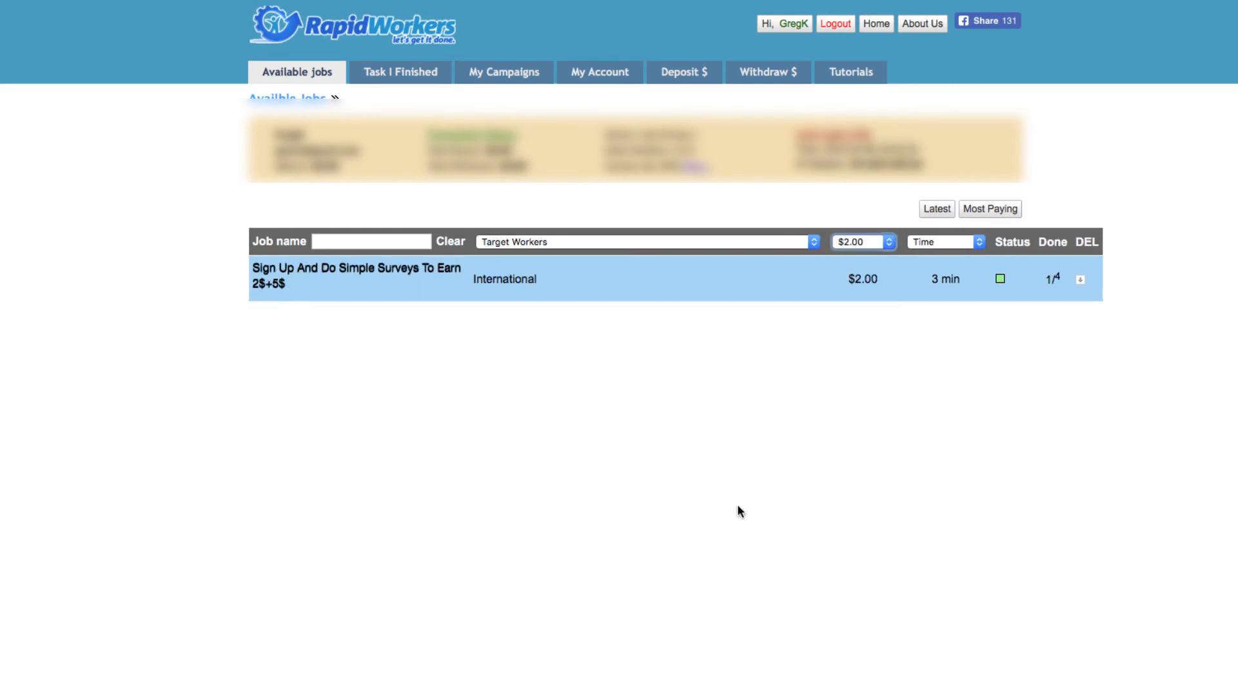
{"action": "mouse_move", "coordinate": [737, 516]}
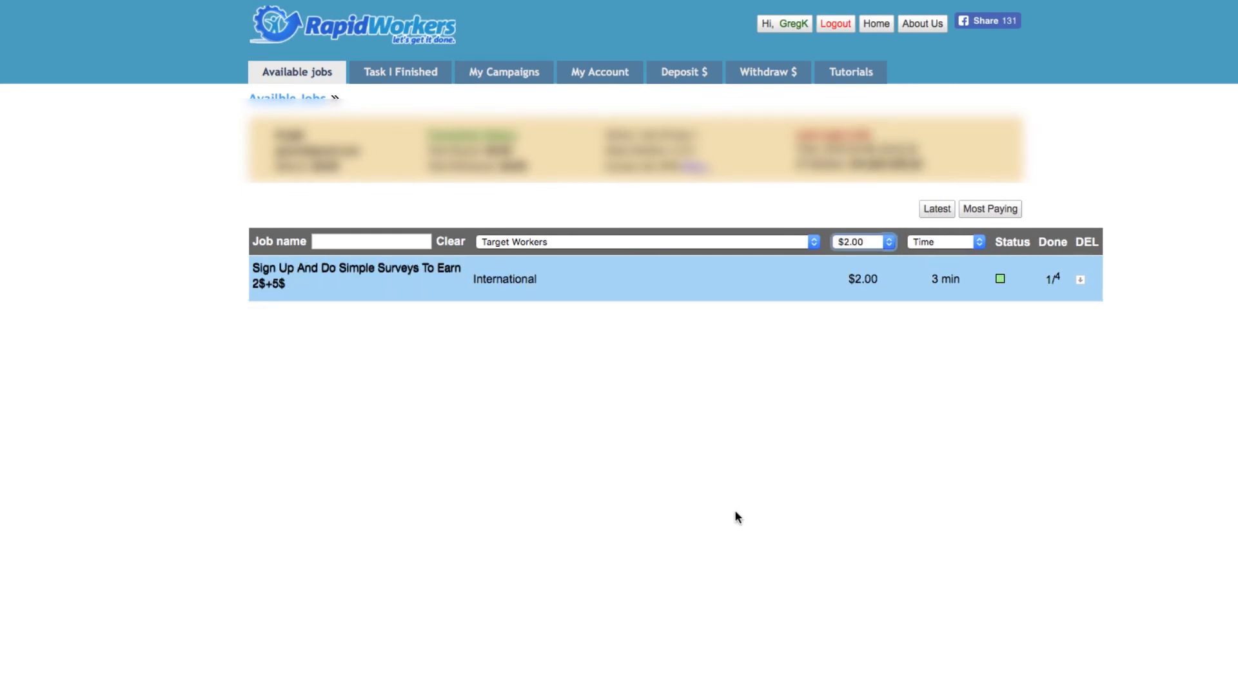
{"action": "mouse_move", "coordinate": [366, 285]}
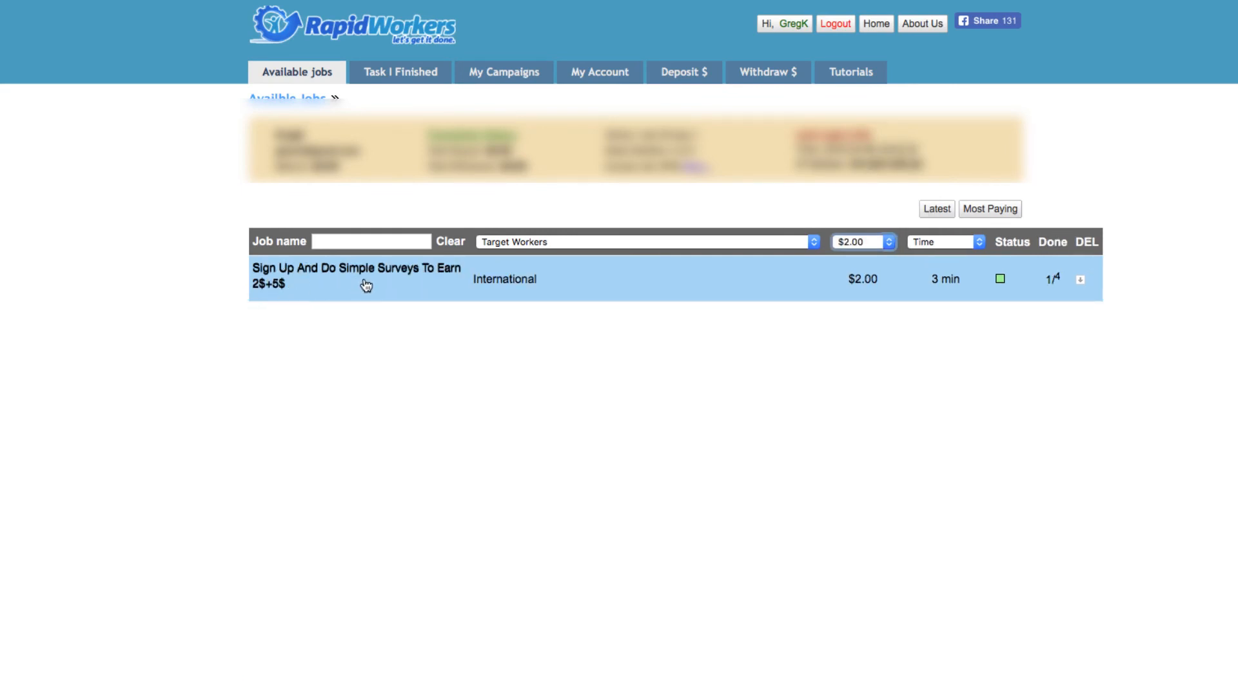
{"action": "mouse_move", "coordinate": [650, 370]}
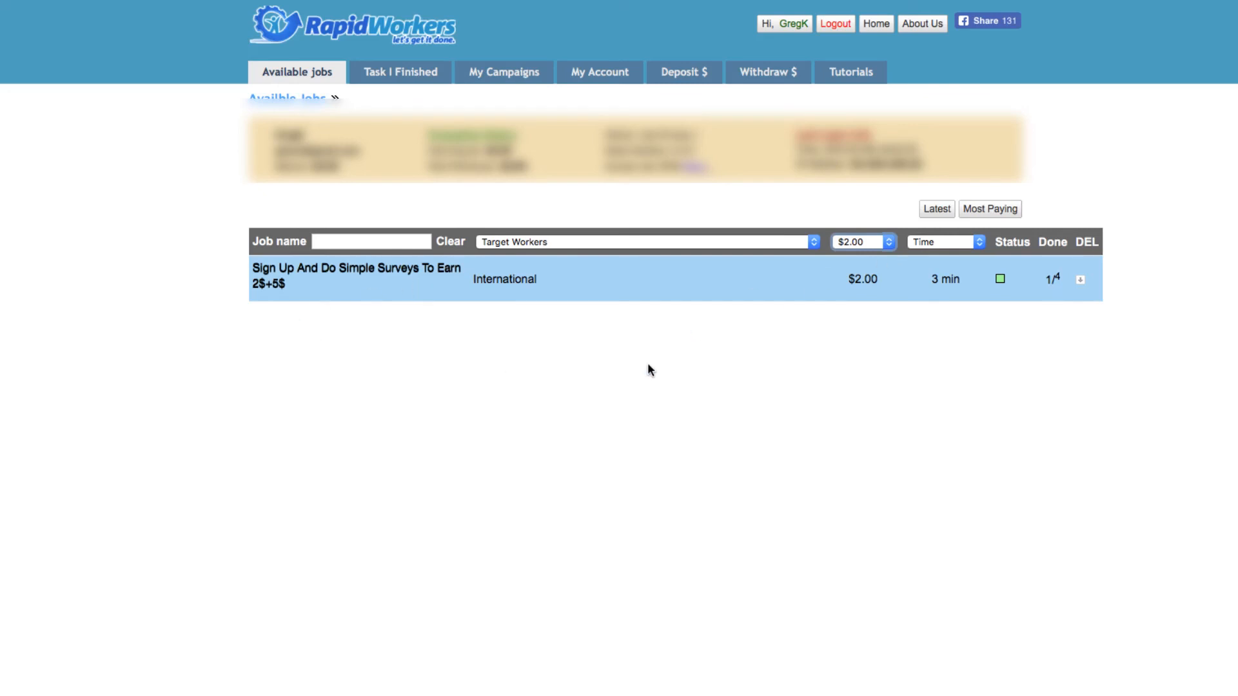